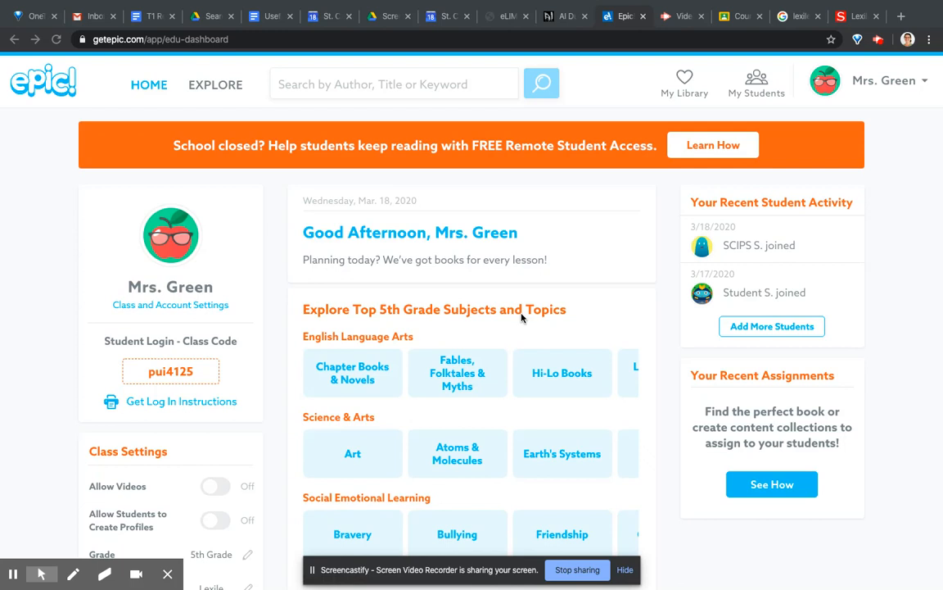
mouse_move(446, 268)
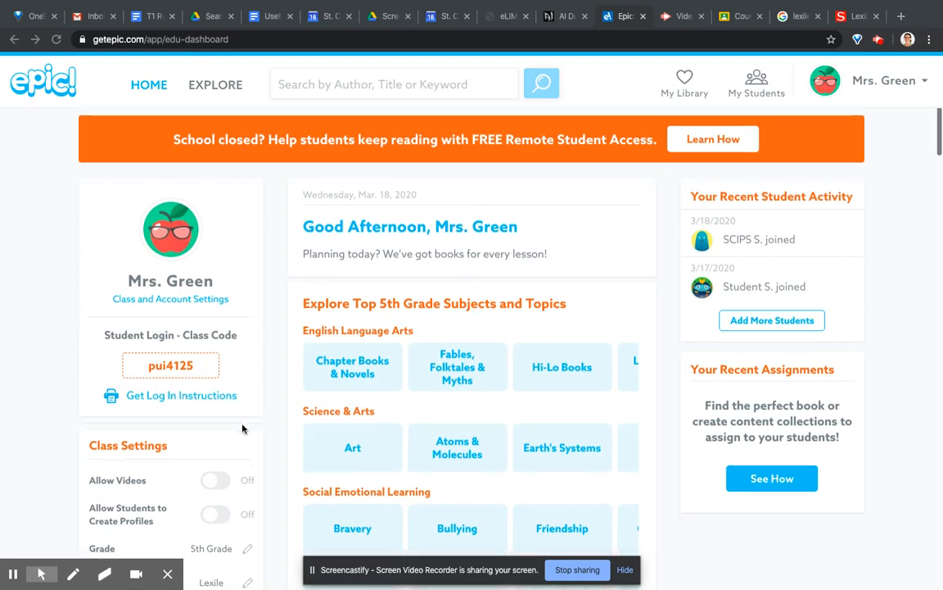
- Toggle the class setting that lets students create their own profiles on and back off
scroll("down", 3)
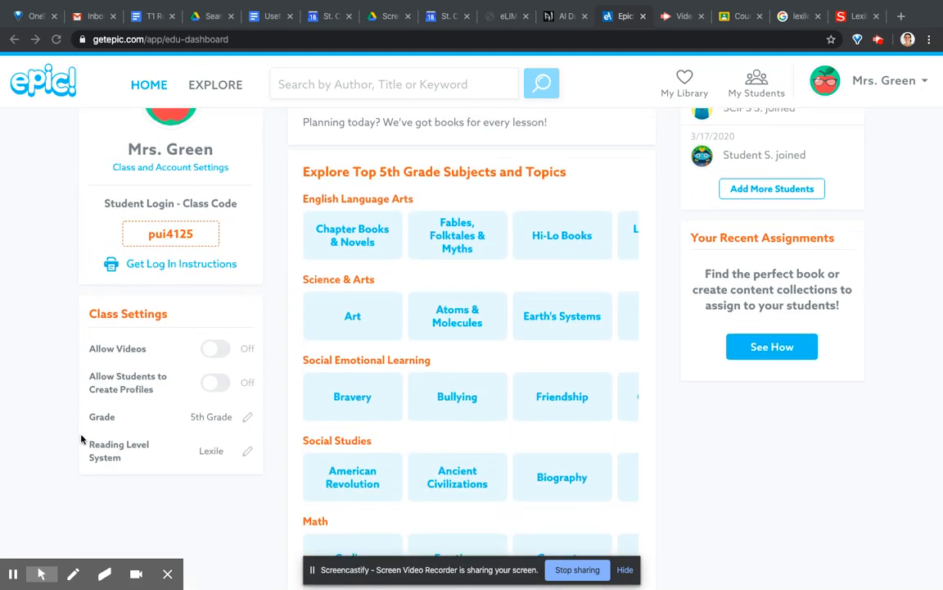
mouse_move(149, 415)
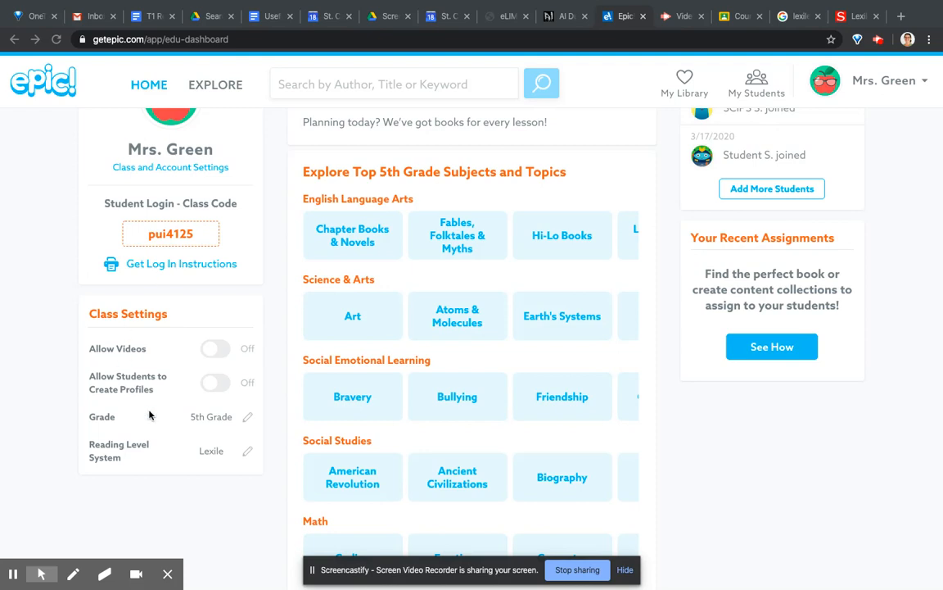
mouse_move(254, 339)
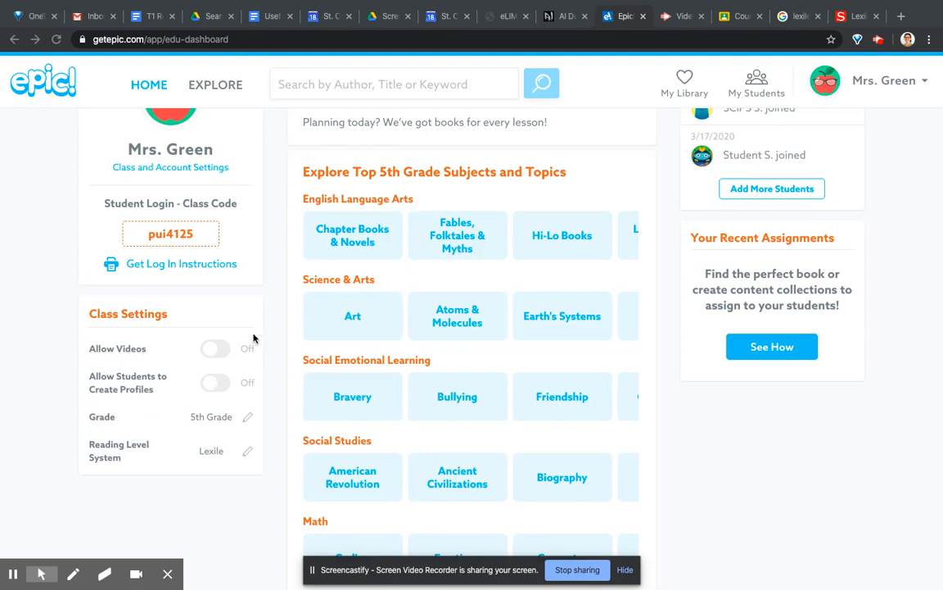
mouse_move(207, 352)
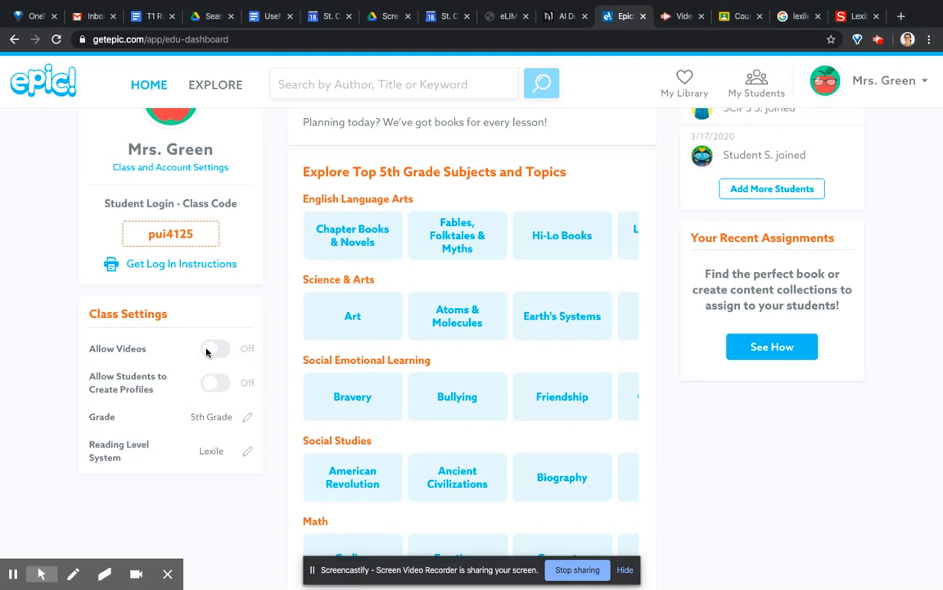
mouse_move(211, 348)
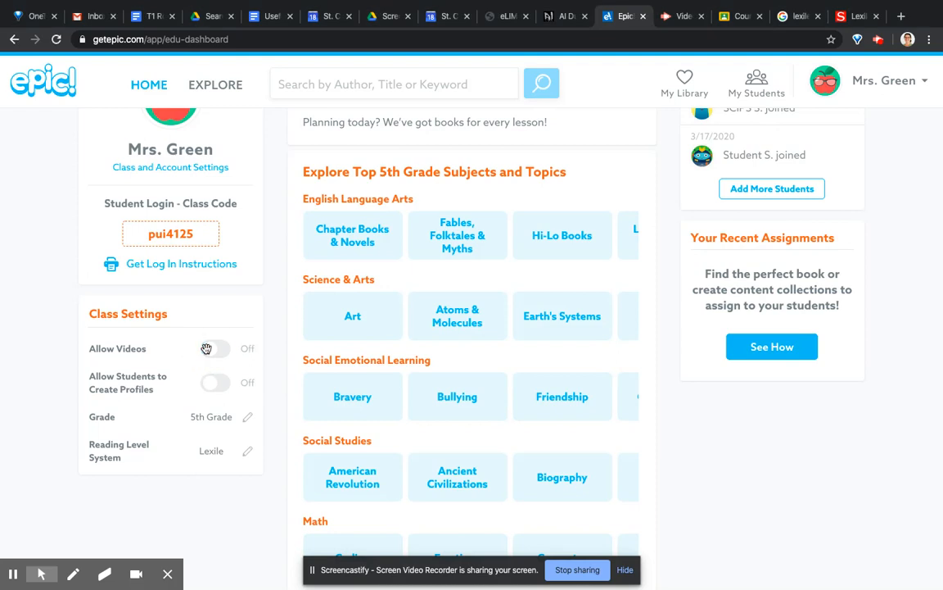
mouse_move(198, 390)
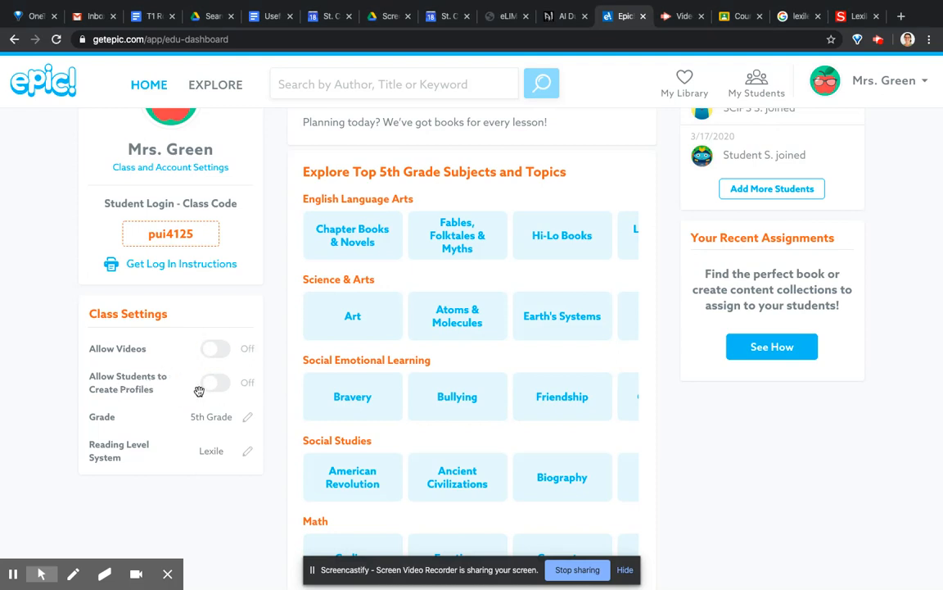
left_click(215, 383)
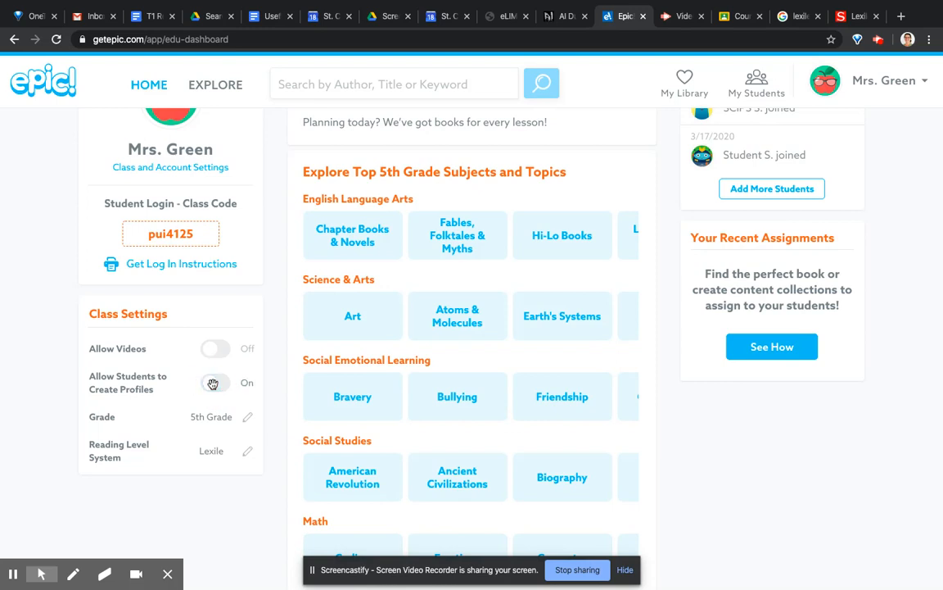
left_click(215, 382)
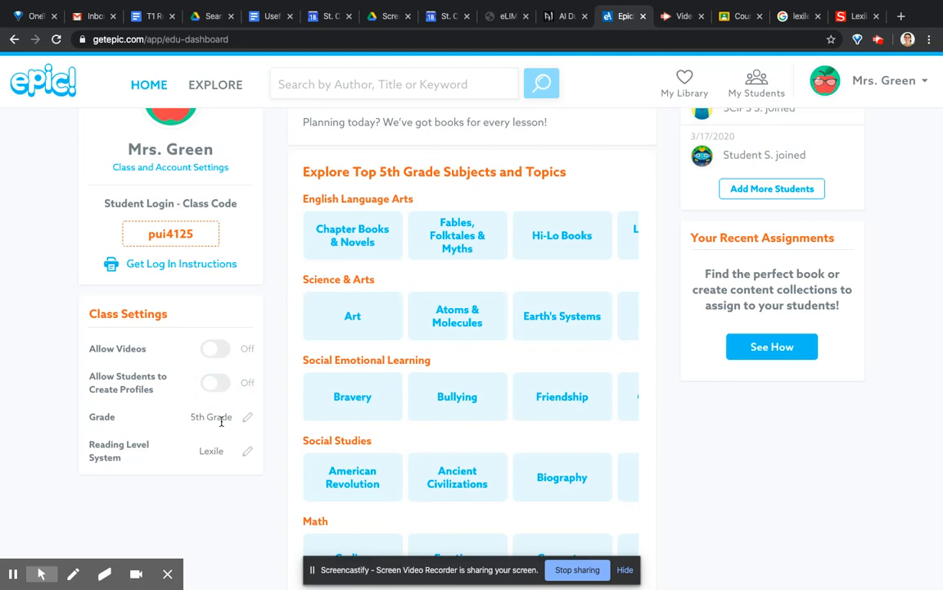
mouse_move(240, 423)
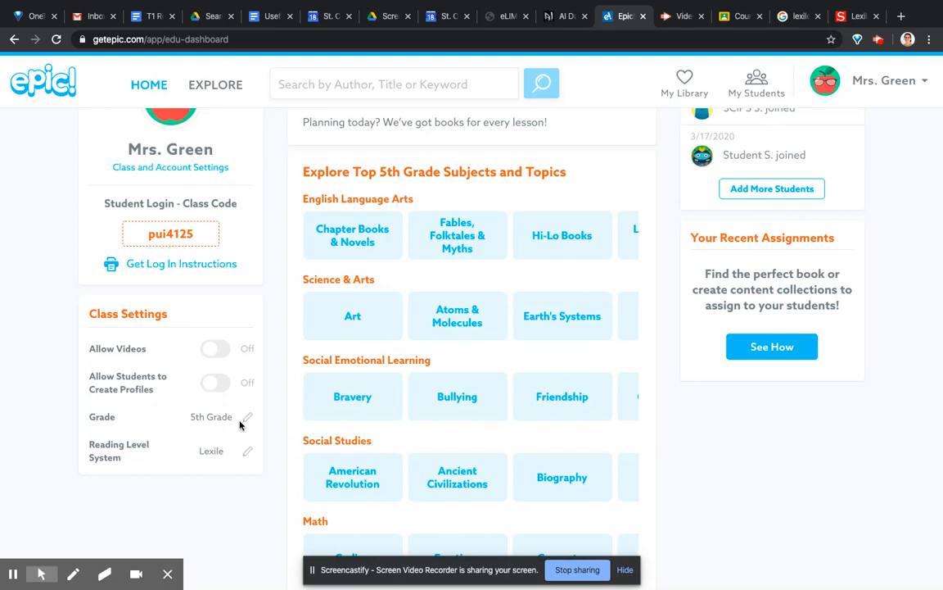
mouse_move(217, 416)
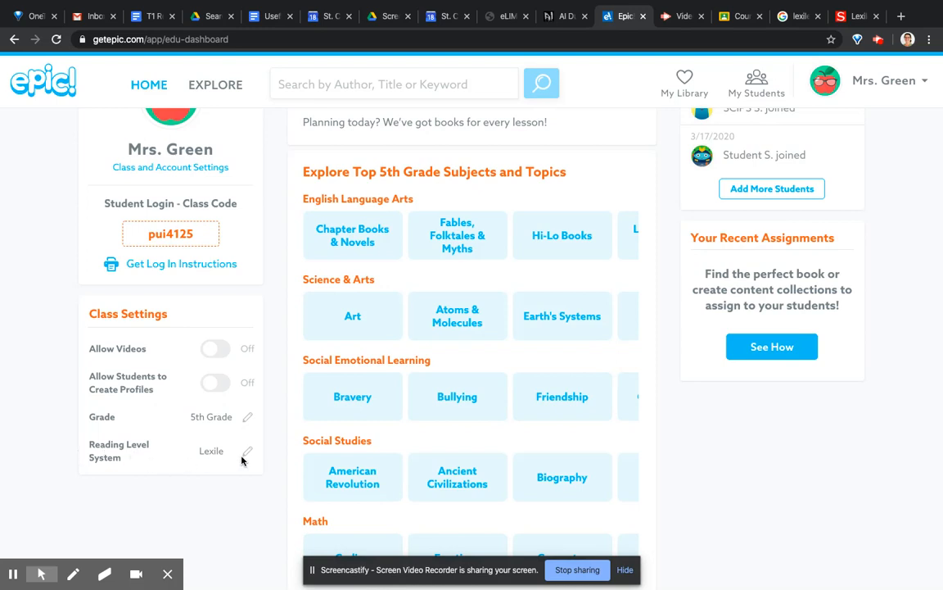
- Review the available class reading level systems and keep Lexile selected
left_click(246, 452)
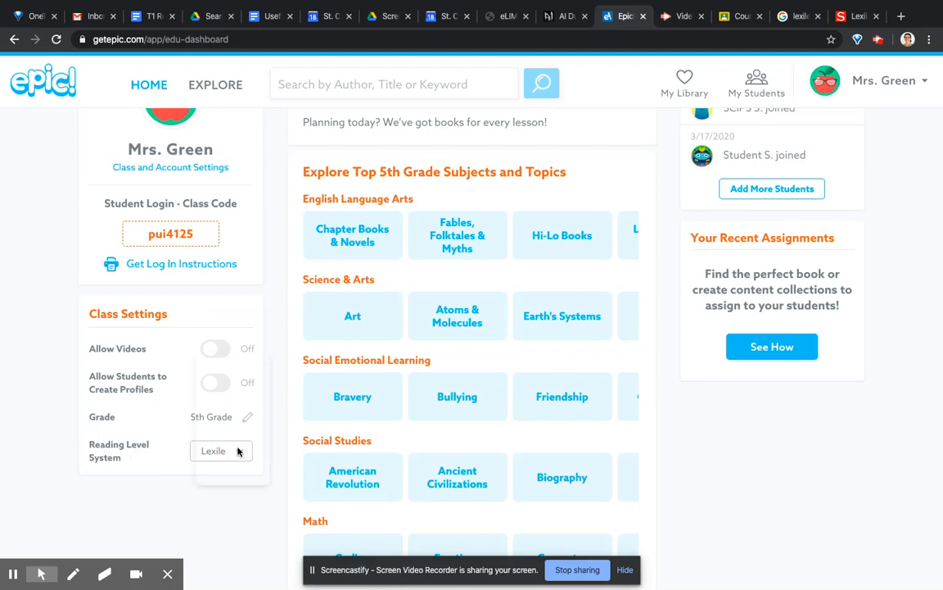
left_click(221, 450)
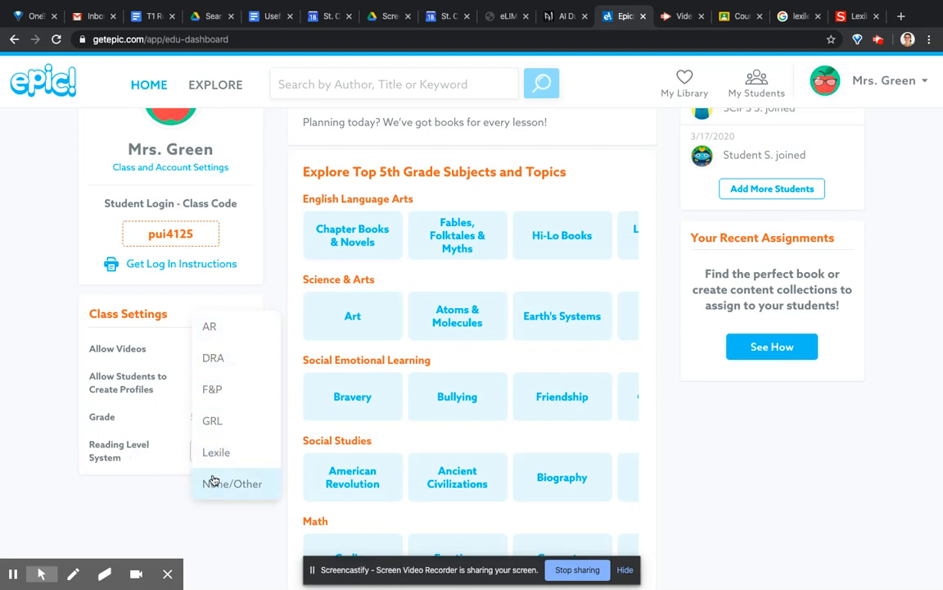
mouse_move(213, 389)
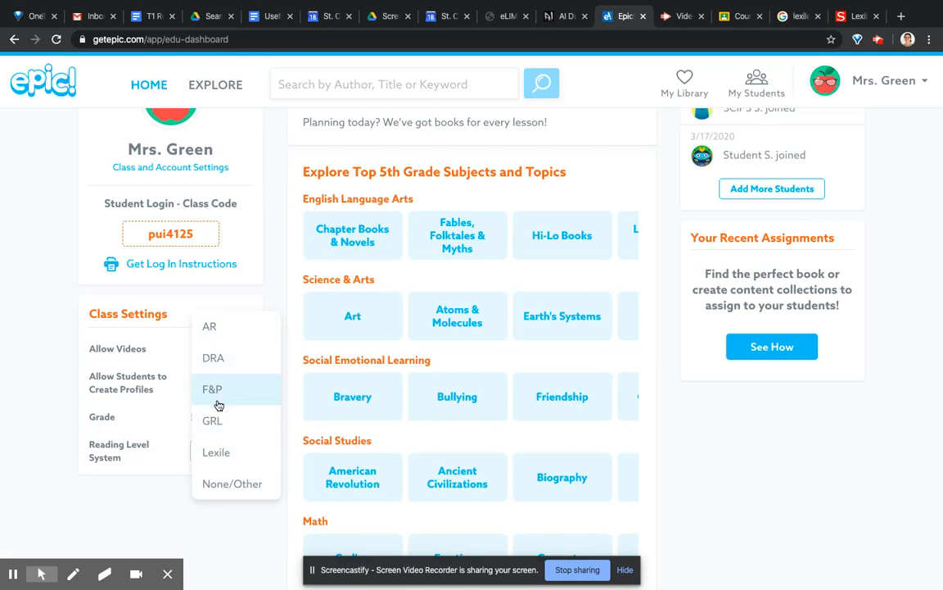
left_click(216, 452)
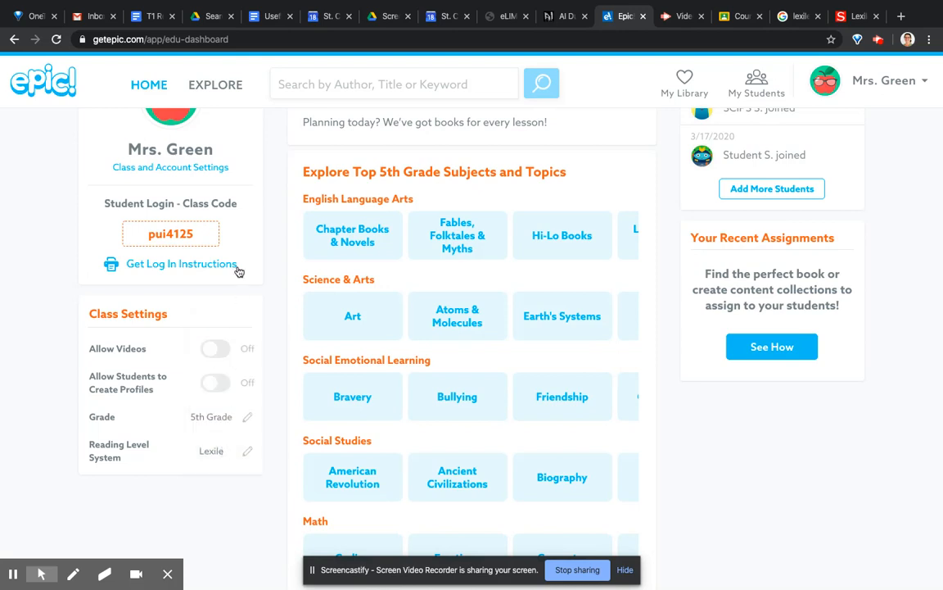
mouse_move(681, 458)
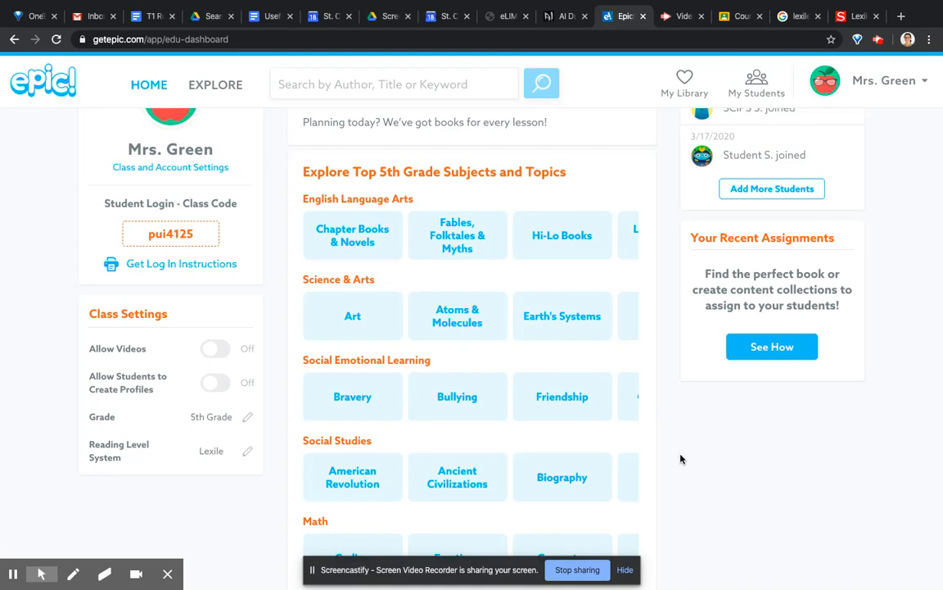
- Browse the English Language Arts Poetry topic's books, then return to the teacher dashboard
scroll("down", 3)
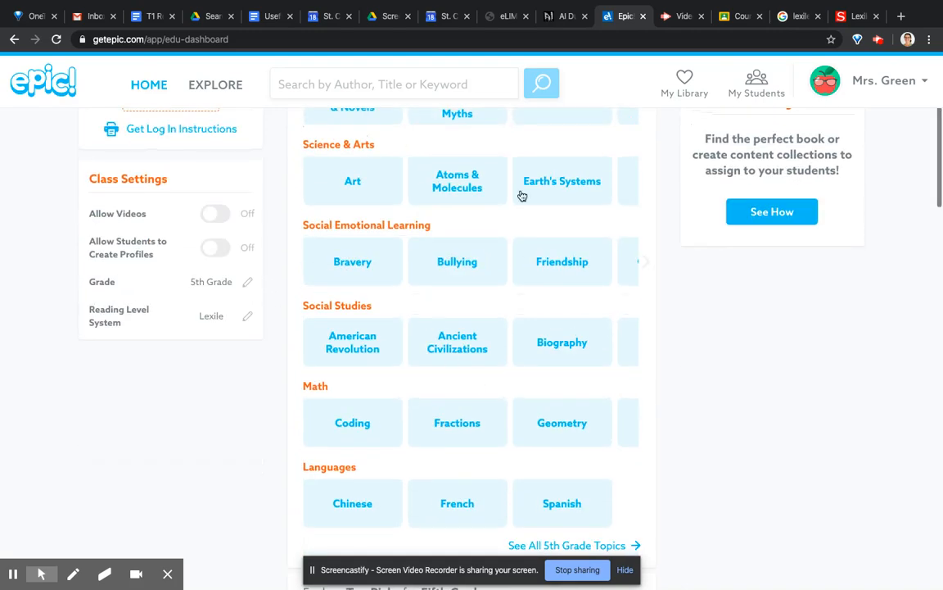
scroll("up", 3)
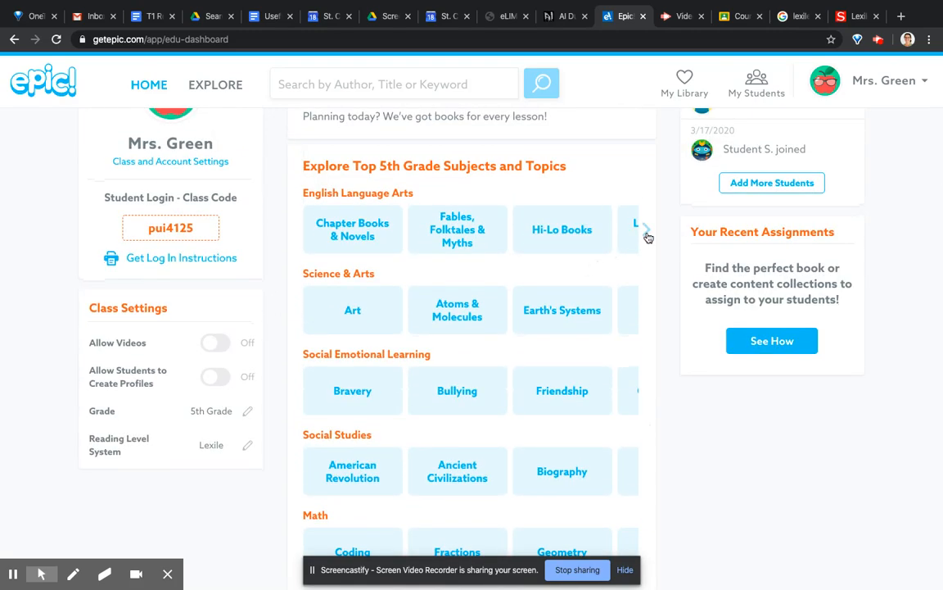
left_click(647, 230)
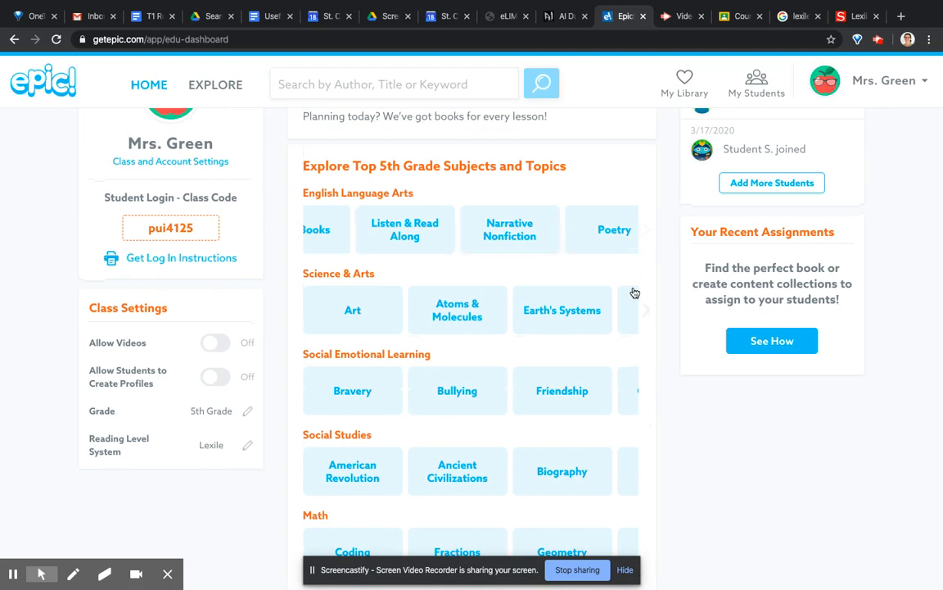
left_click(615, 229)
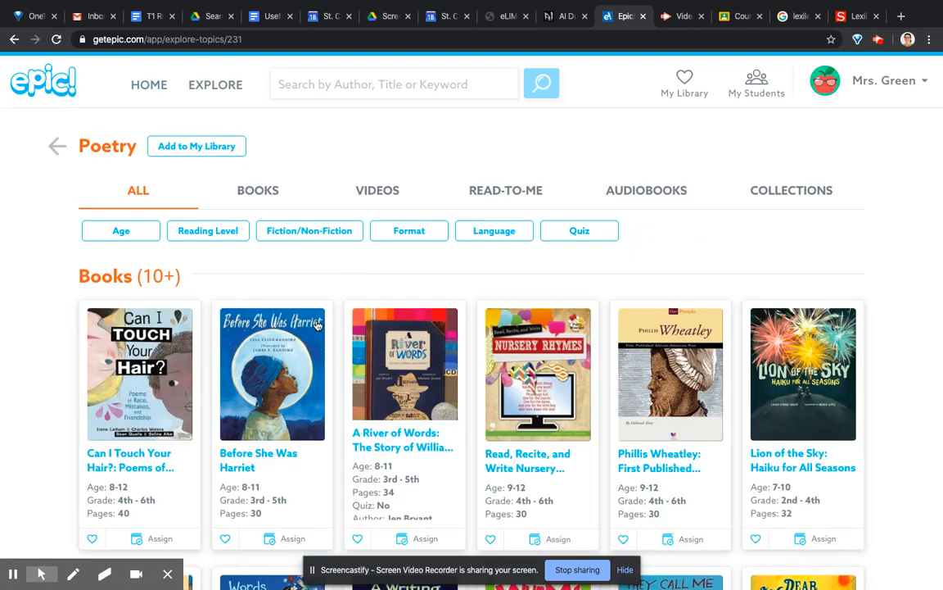
left_click(149, 85)
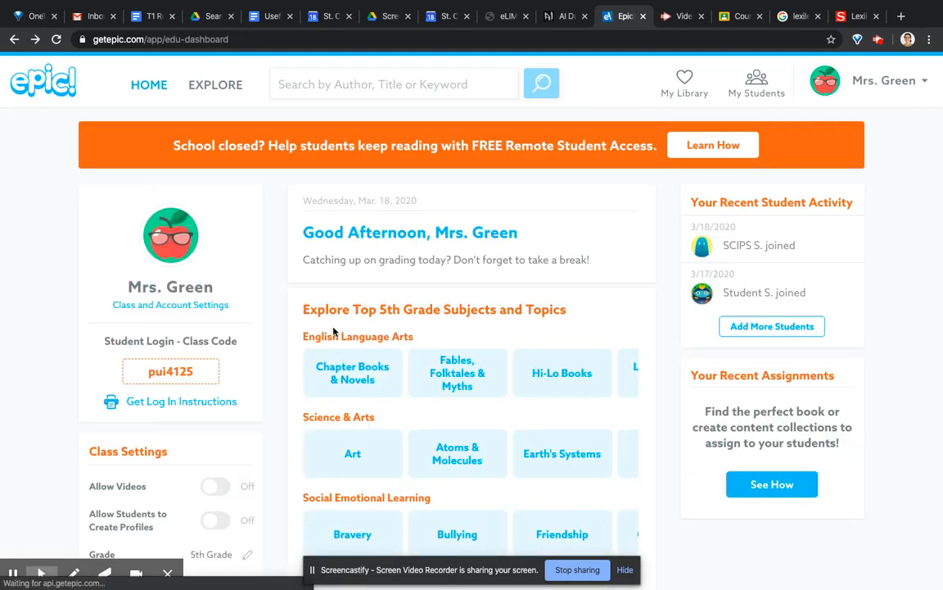
- Browse the Science & Arts Food Webs topic's books, then return to the dashboard
scroll("down", 3)
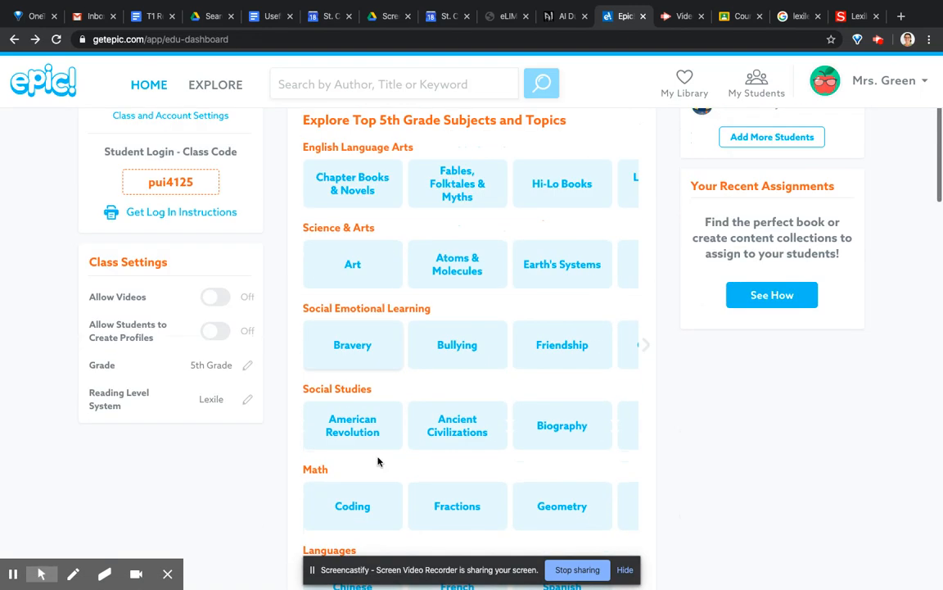
left_click(646, 264)
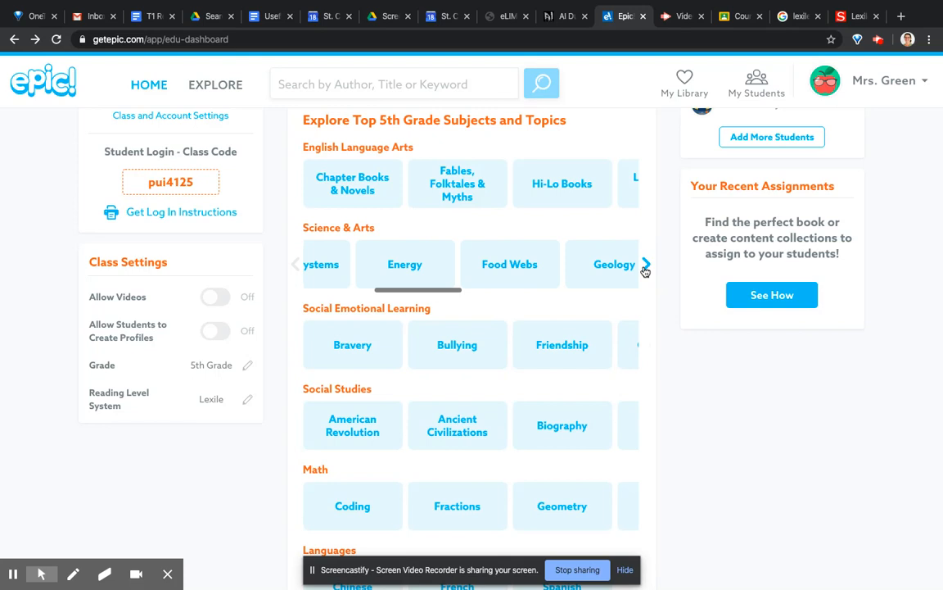
left_click(509, 264)
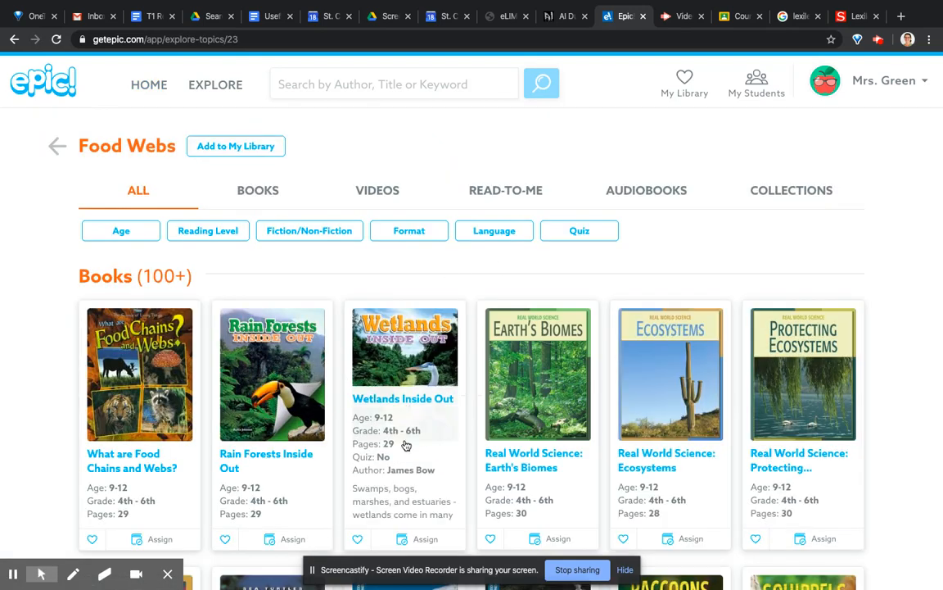
mouse_move(46, 132)
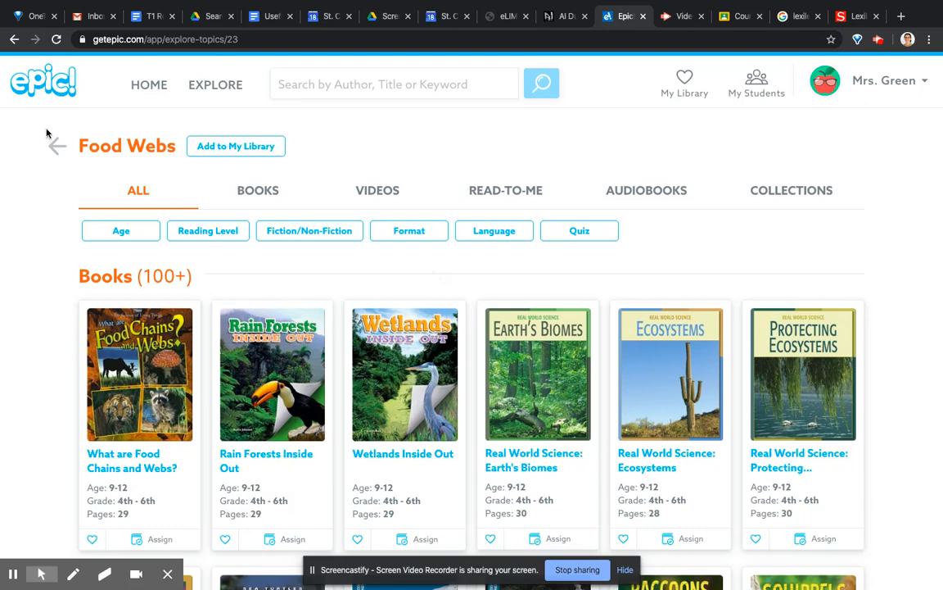
left_click(149, 85)
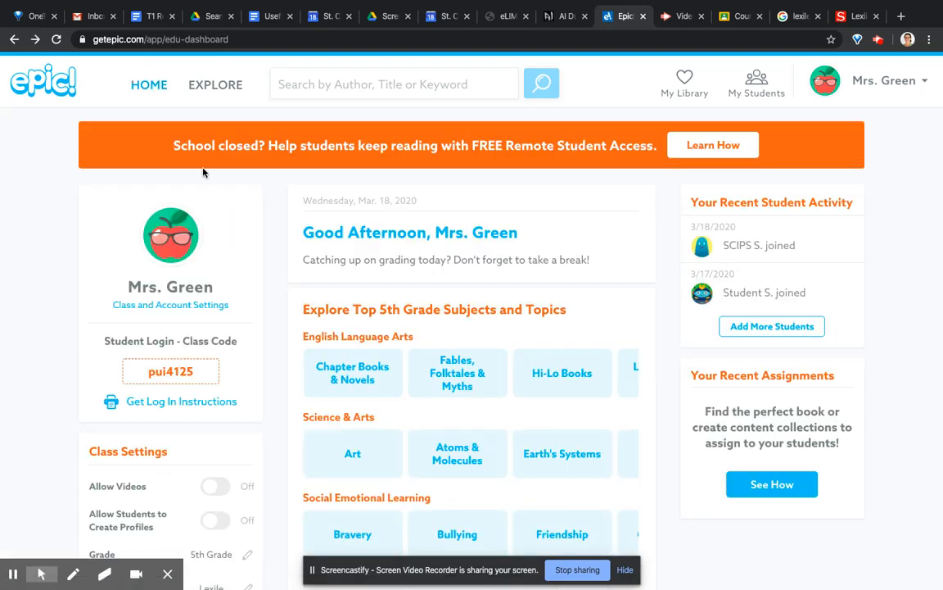
- Switch to the Explore library and browse books by Lexile level, showing 870–970 titles
scroll("down", 3)
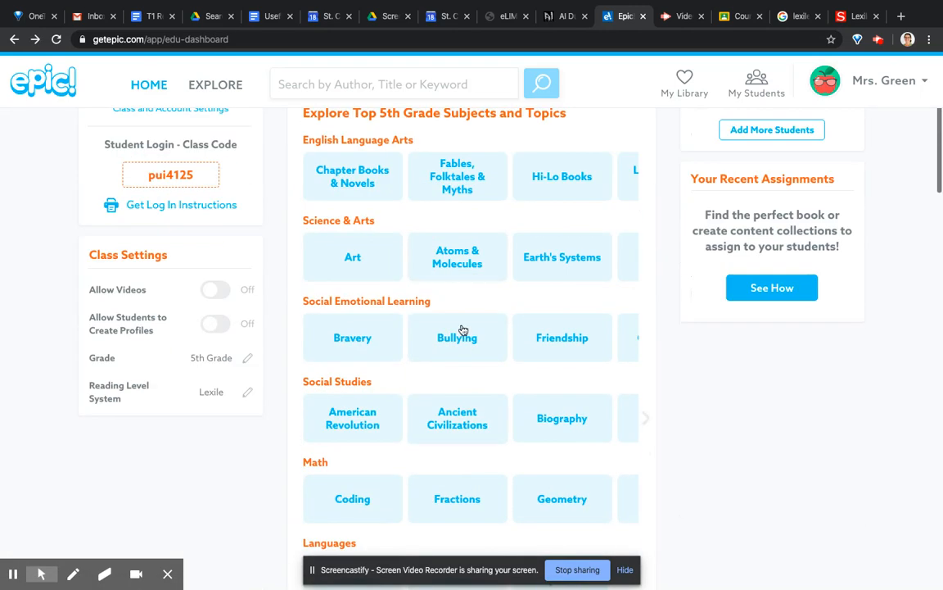
scroll("down", 3)
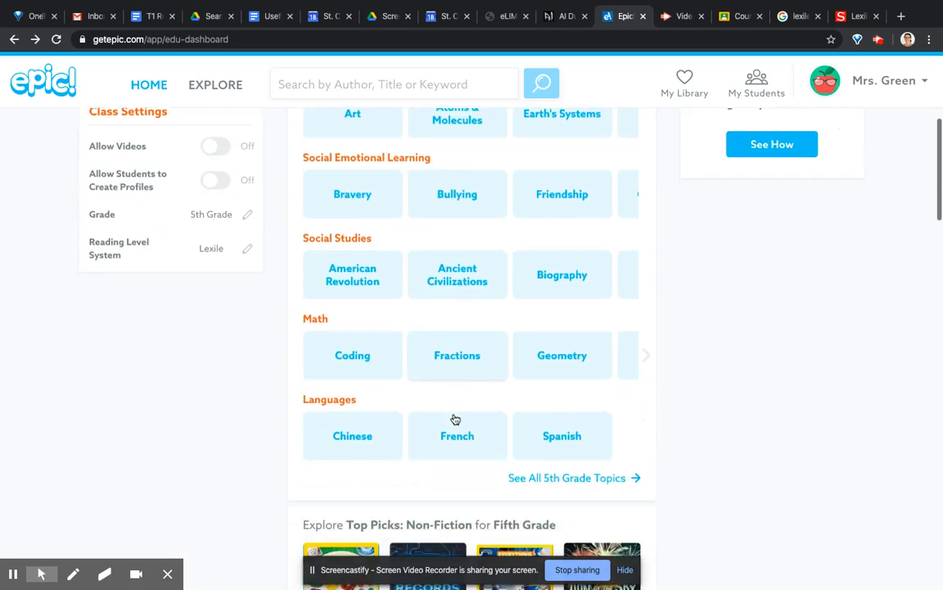
scroll("up", 3)
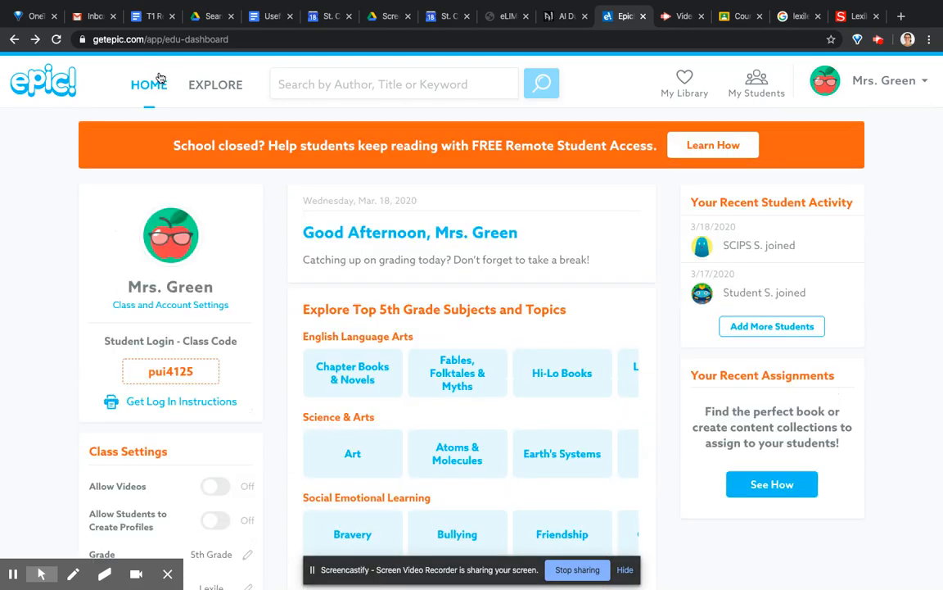
left_click(216, 84)
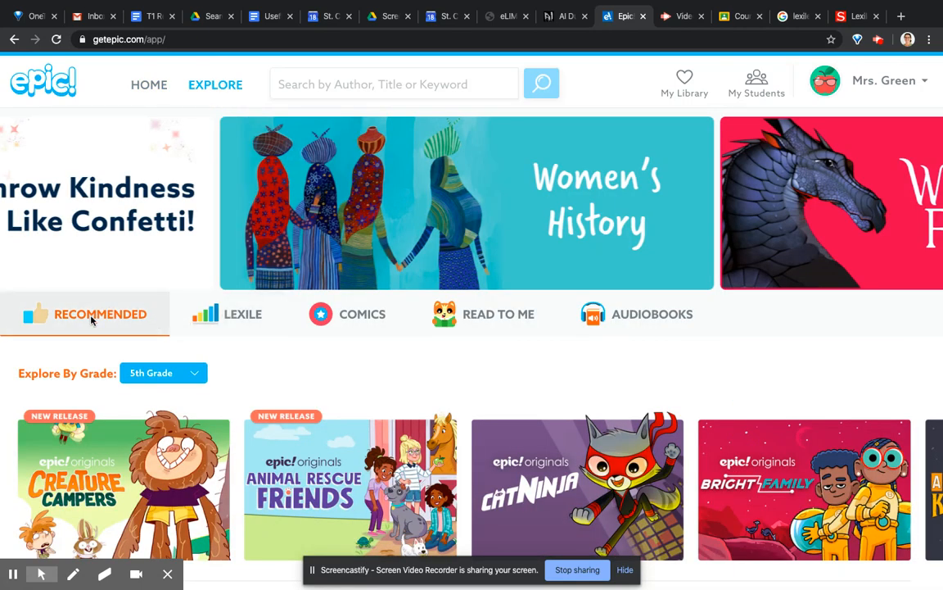
mouse_move(163, 372)
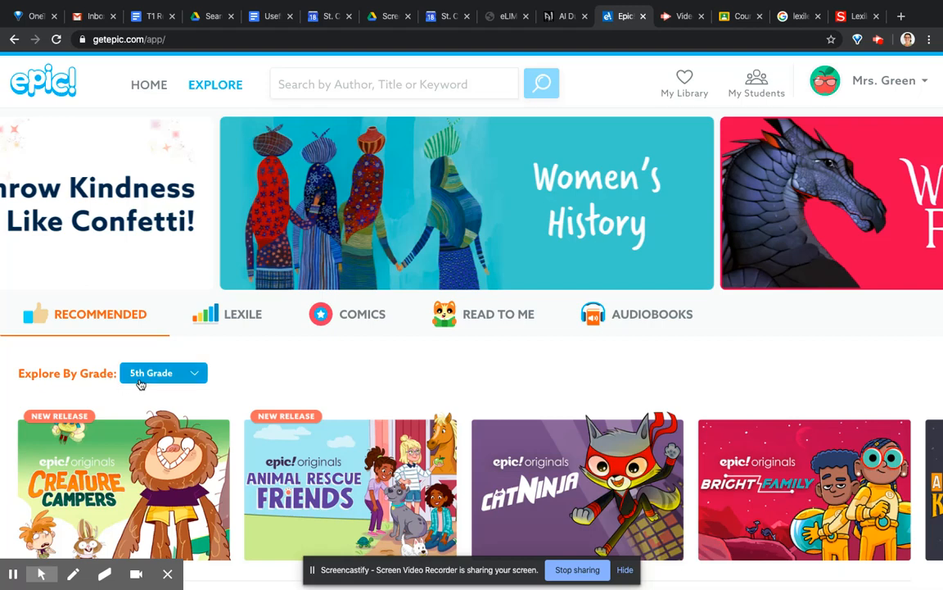
mouse_move(236, 383)
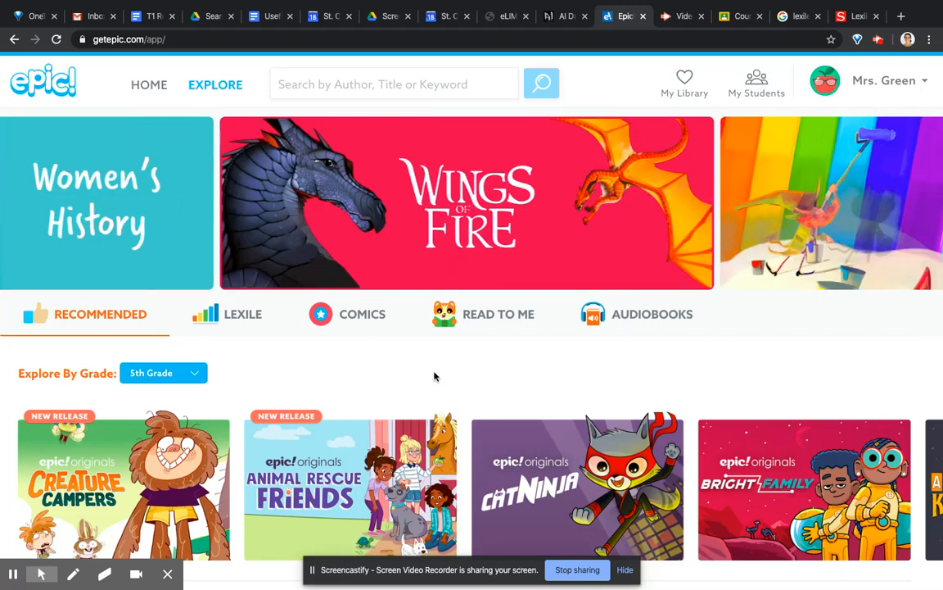
scroll("down", 3)
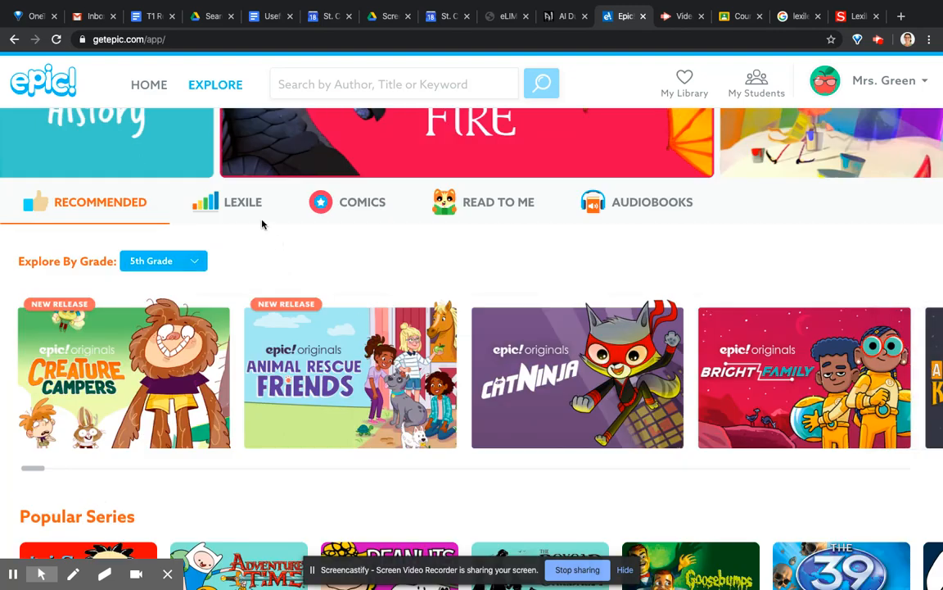
left_click(242, 201)
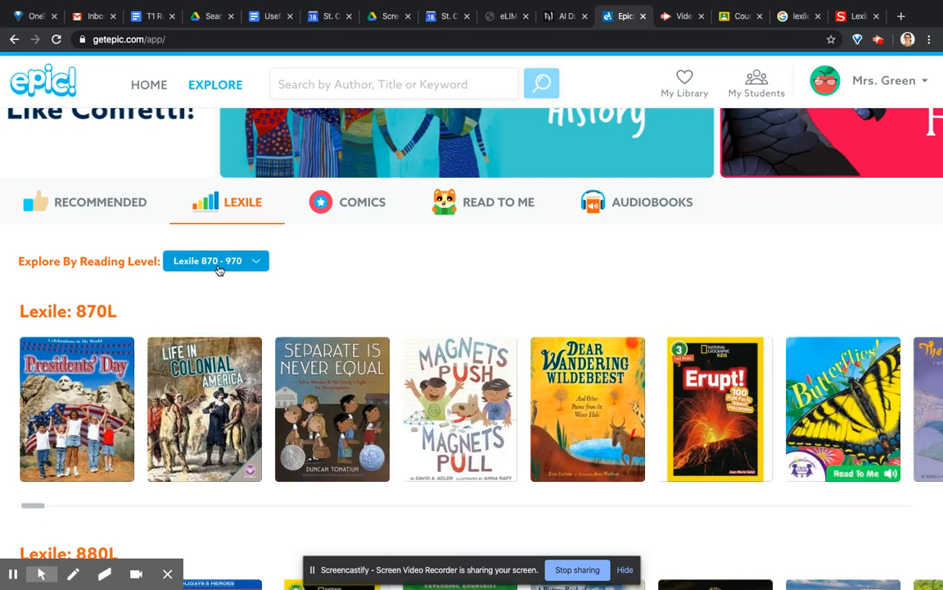
mouse_move(464, 287)
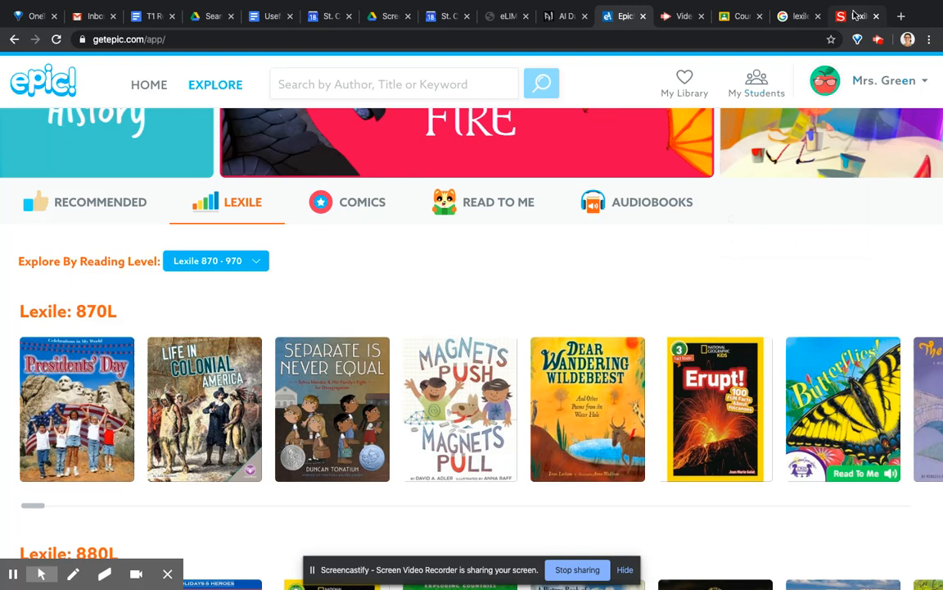
left_click(858, 15)
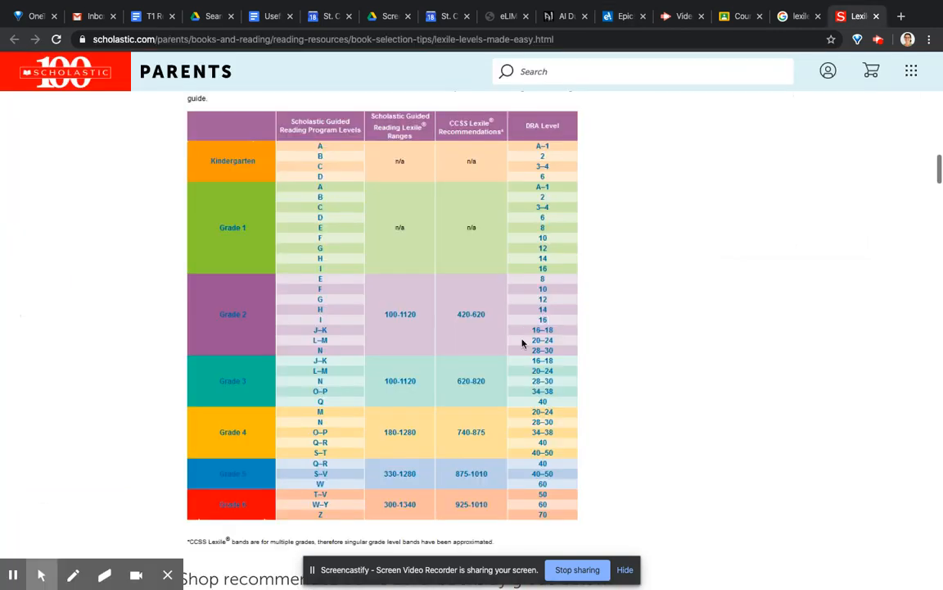
mouse_move(457, 460)
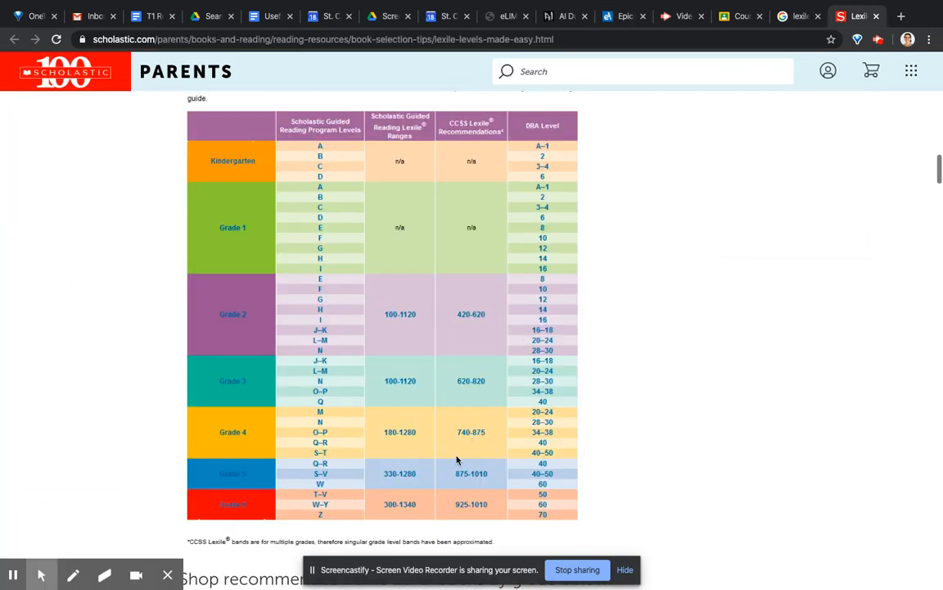
mouse_move(482, 503)
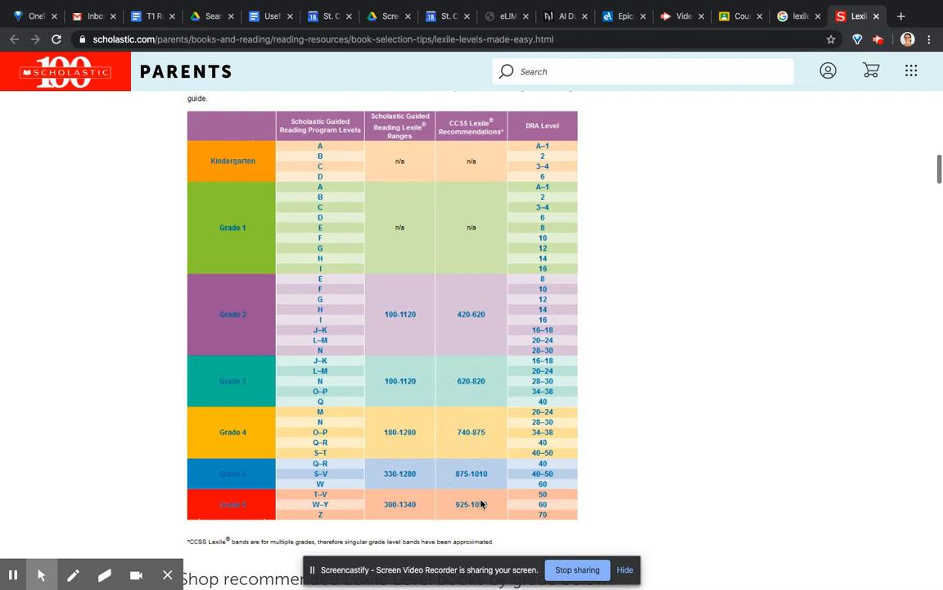
mouse_move(464, 354)
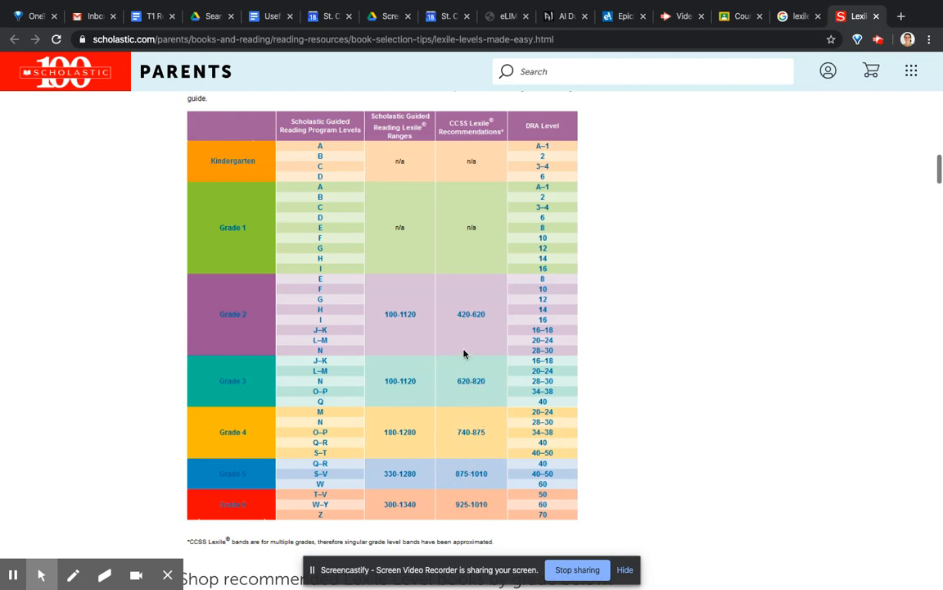
mouse_move(463, 306)
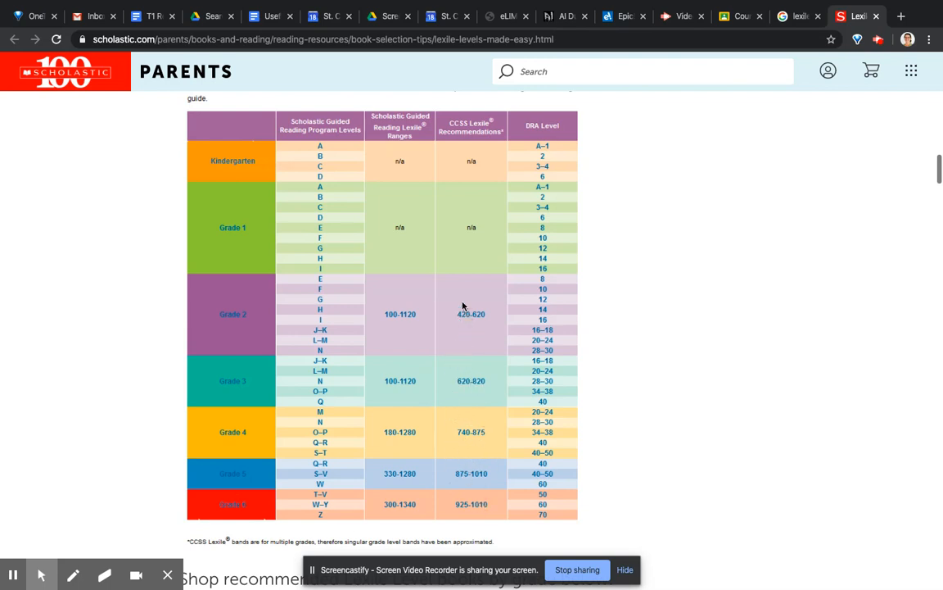
mouse_move(389, 460)
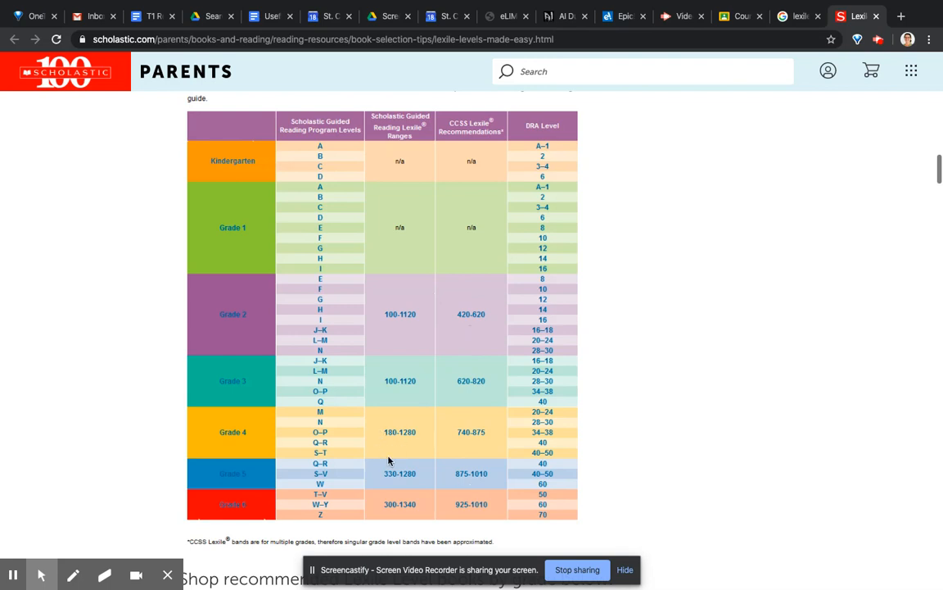
mouse_move(463, 485)
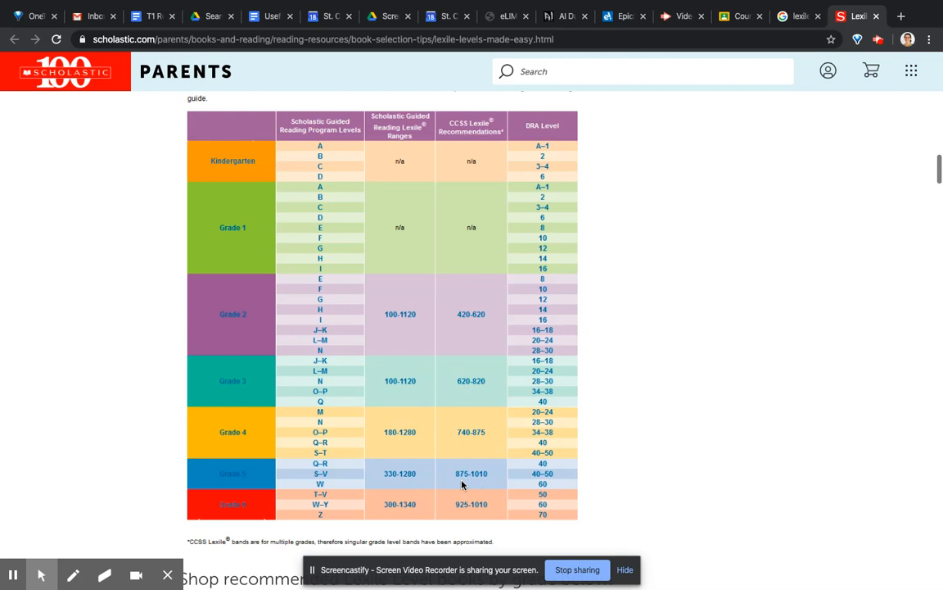
mouse_move(499, 304)
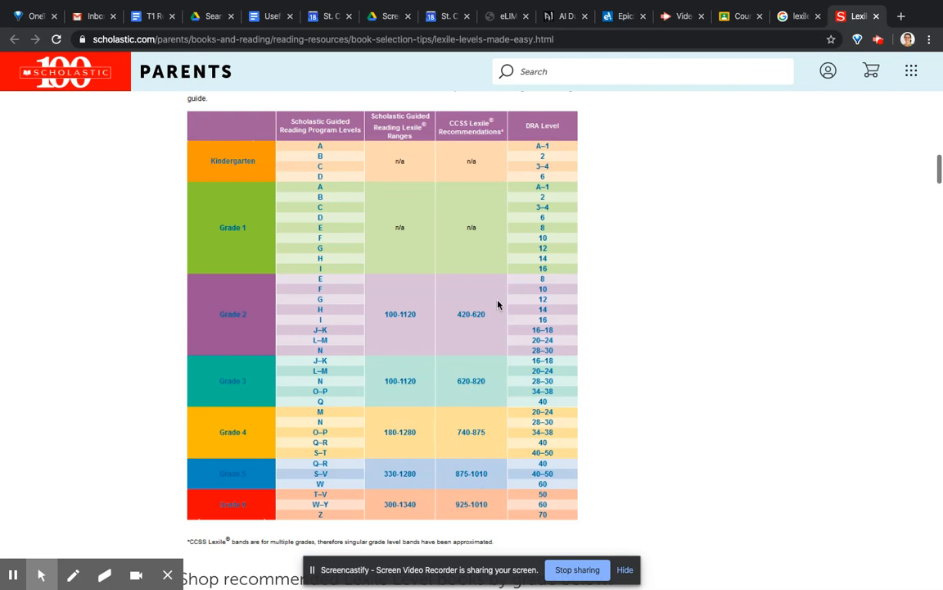
left_click(740, 16)
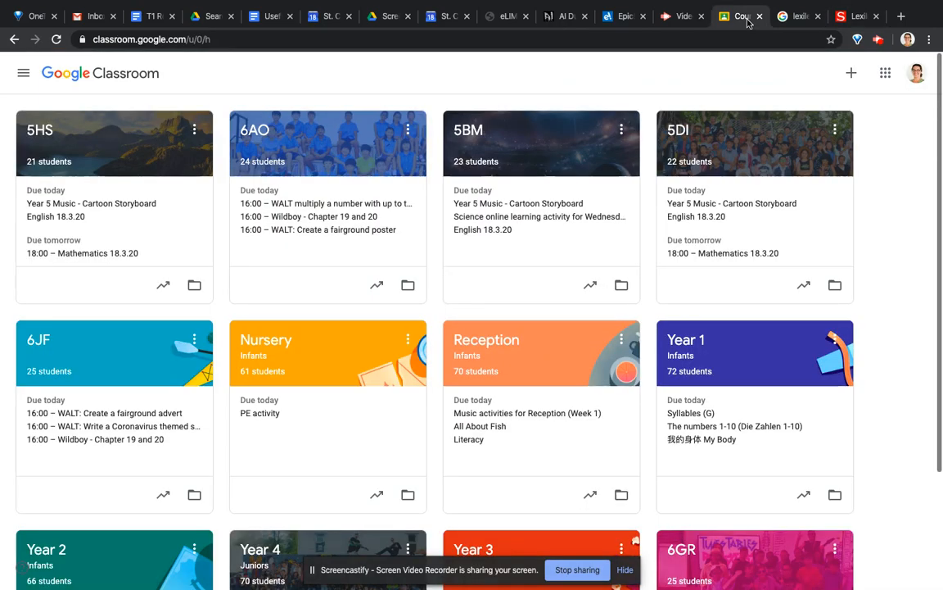
left_click(798, 15)
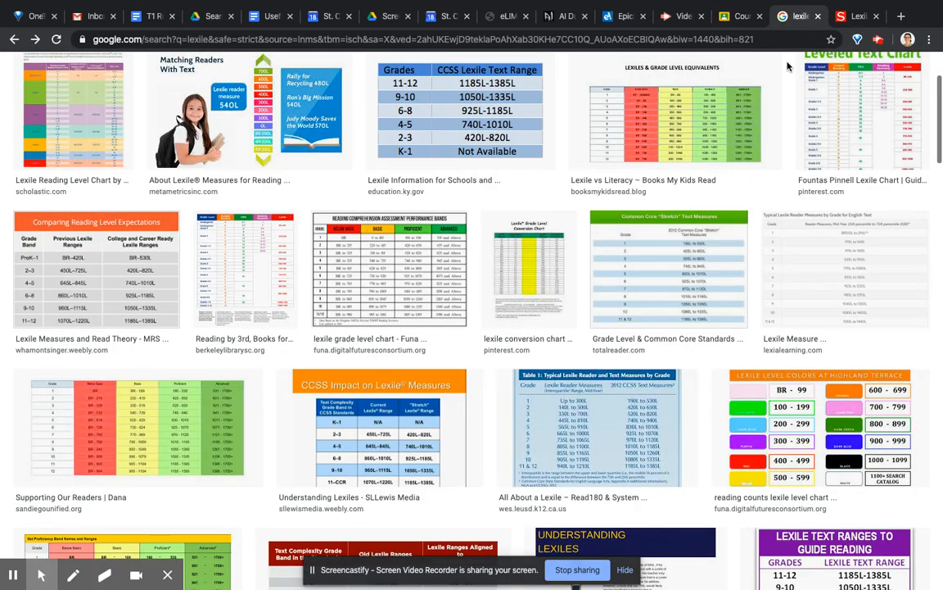
left_click(624, 16)
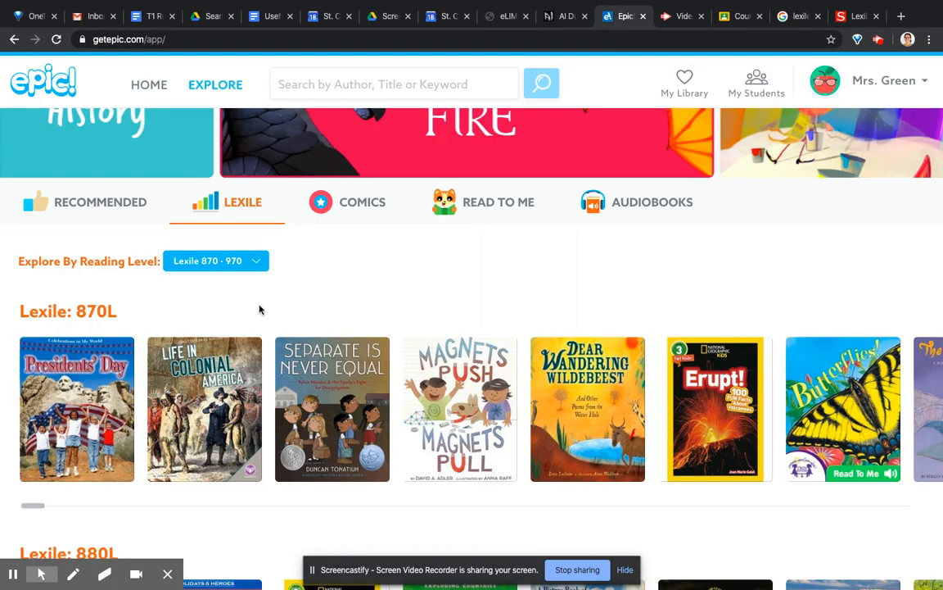
- Change the Explore By Reading Level range from 870–970 to 980–1050
left_click(215, 260)
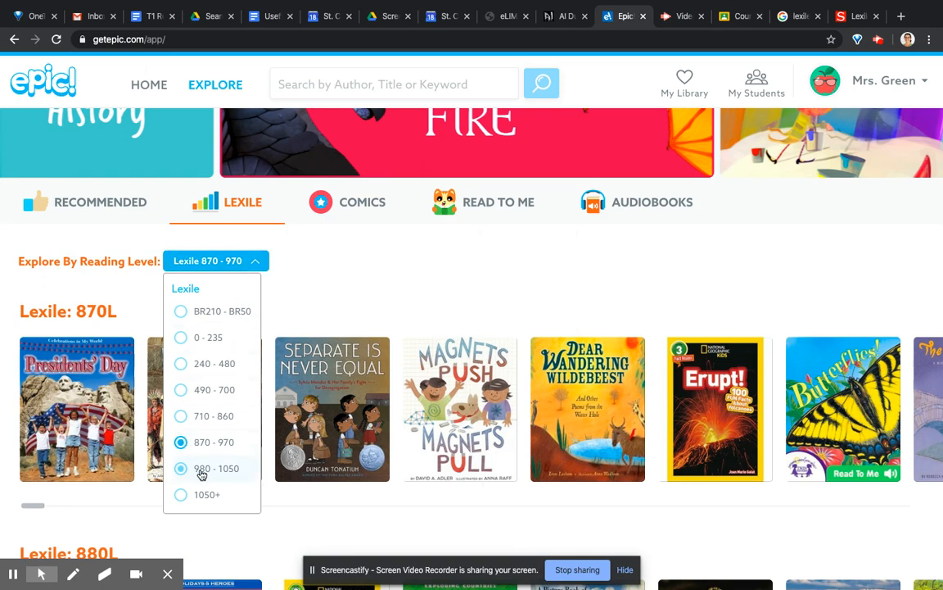
left_click(215, 468)
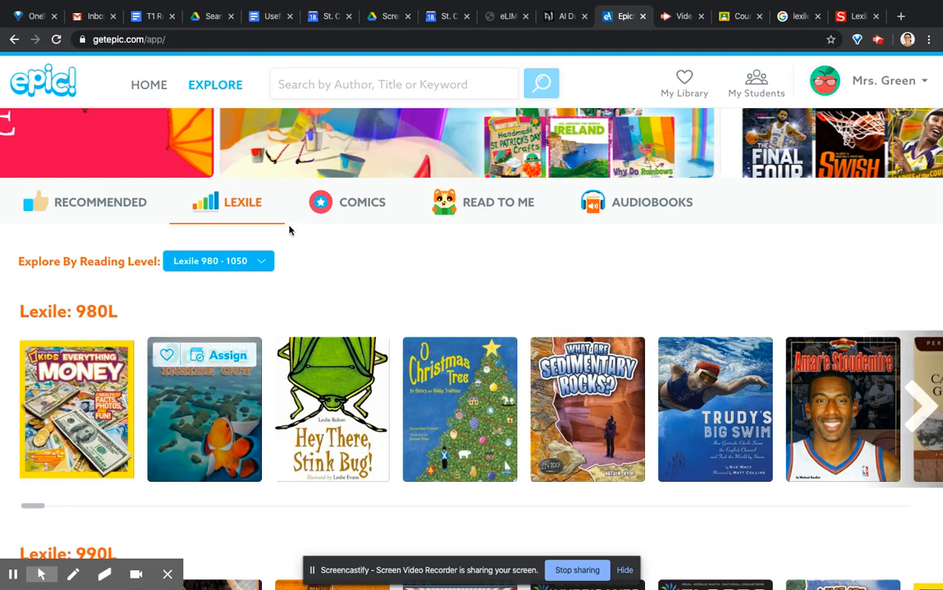
mouse_move(473, 205)
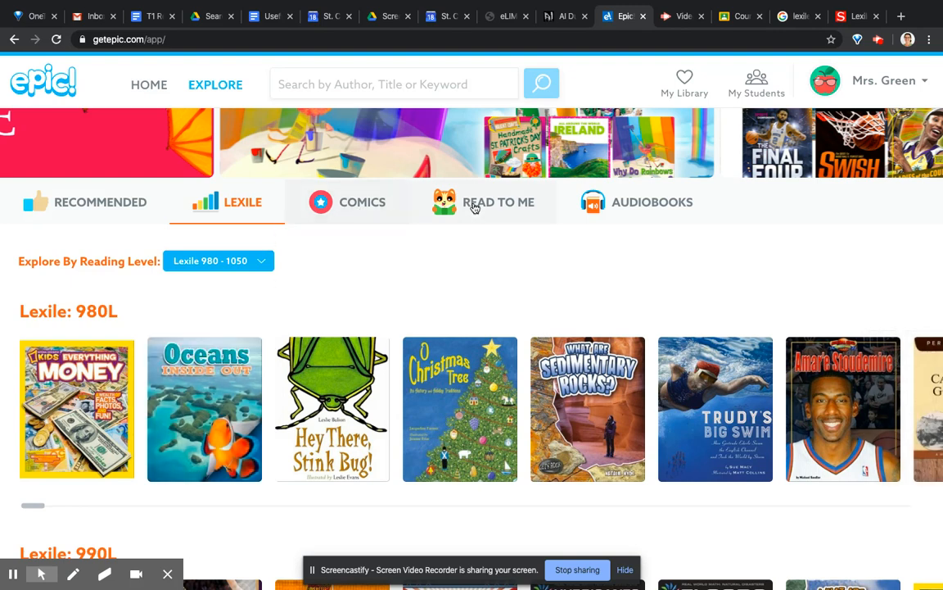
- View the Read To Me collection, then return to the Recommended books and series for 5th Grade
left_click(499, 202)
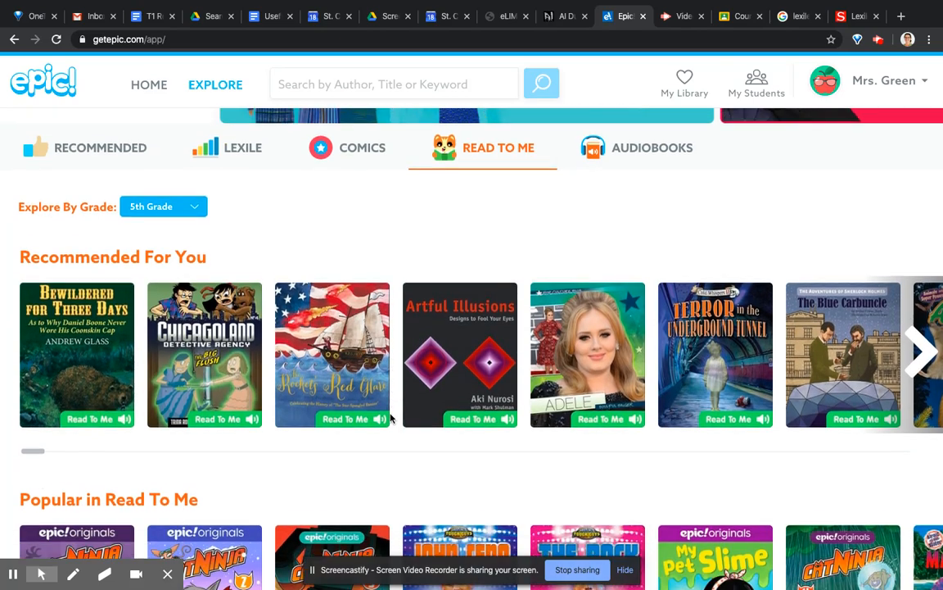
scroll("up", 3)
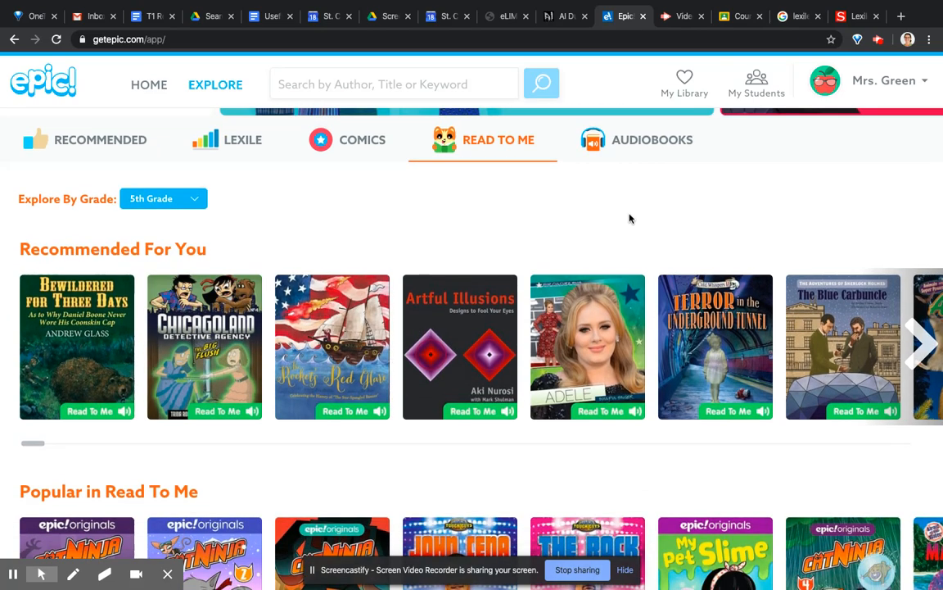
left_click(636, 139)
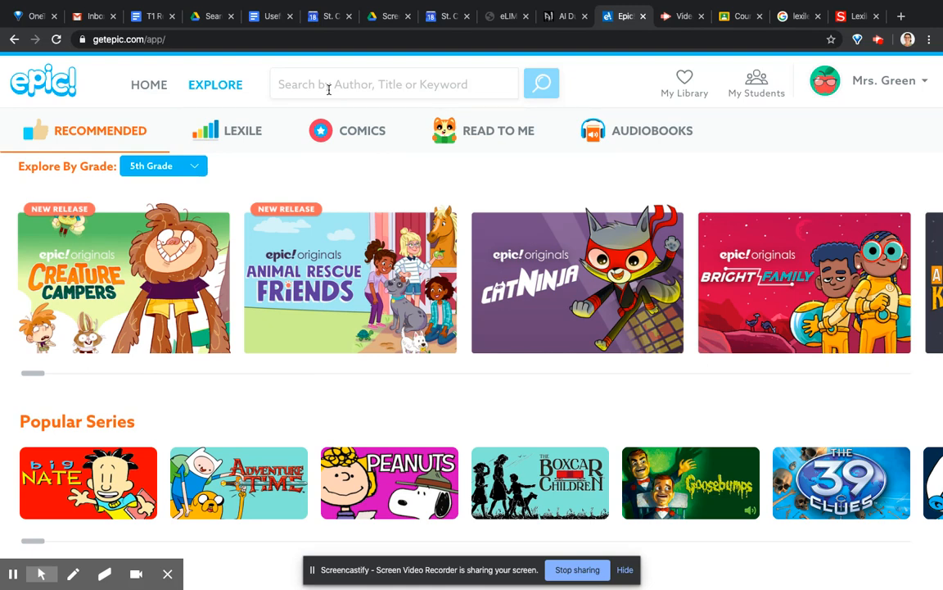
- Search the library for 'cats' and narrow the results to Fiction only
left_click(393, 84)
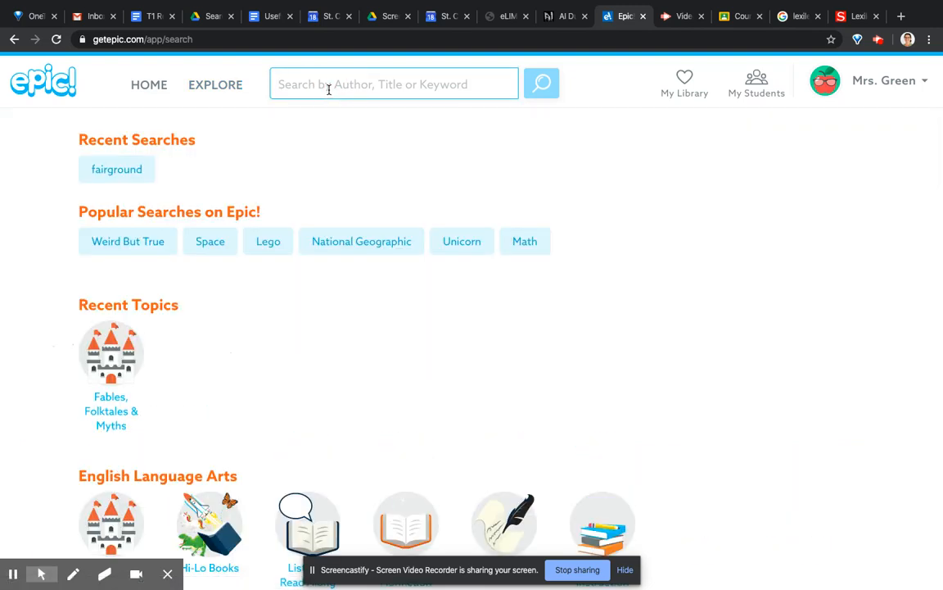
left_click(541, 83)
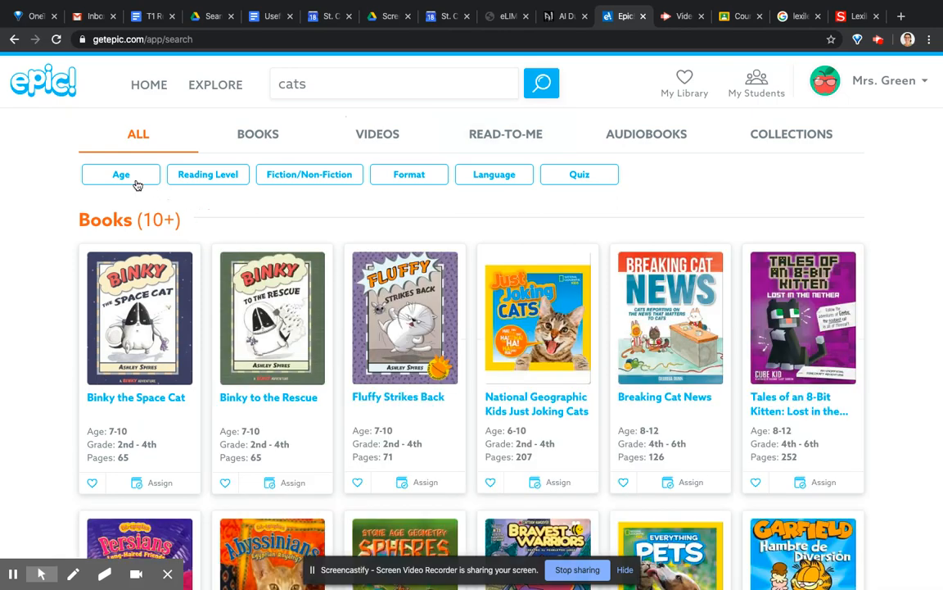
mouse_move(203, 192)
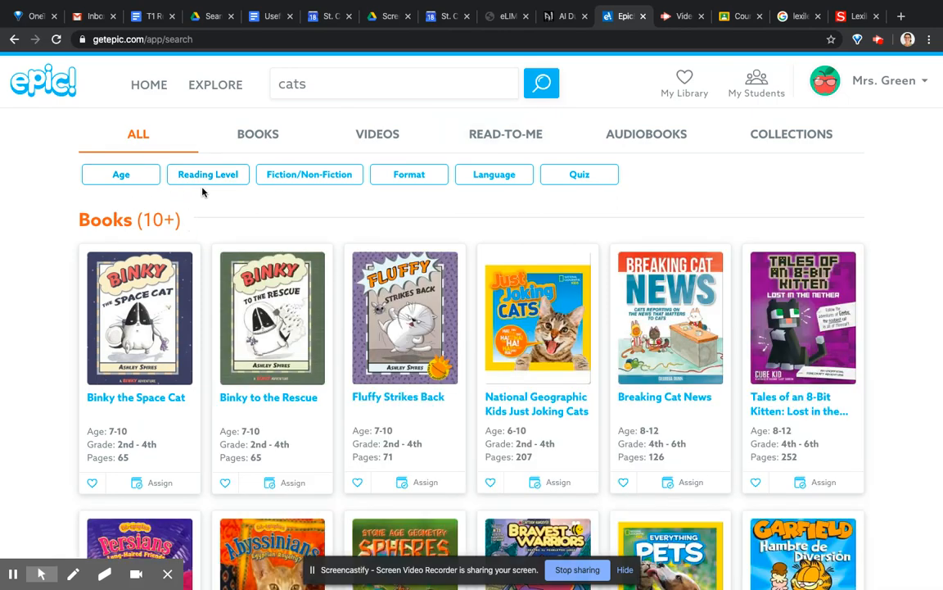
left_click(309, 174)
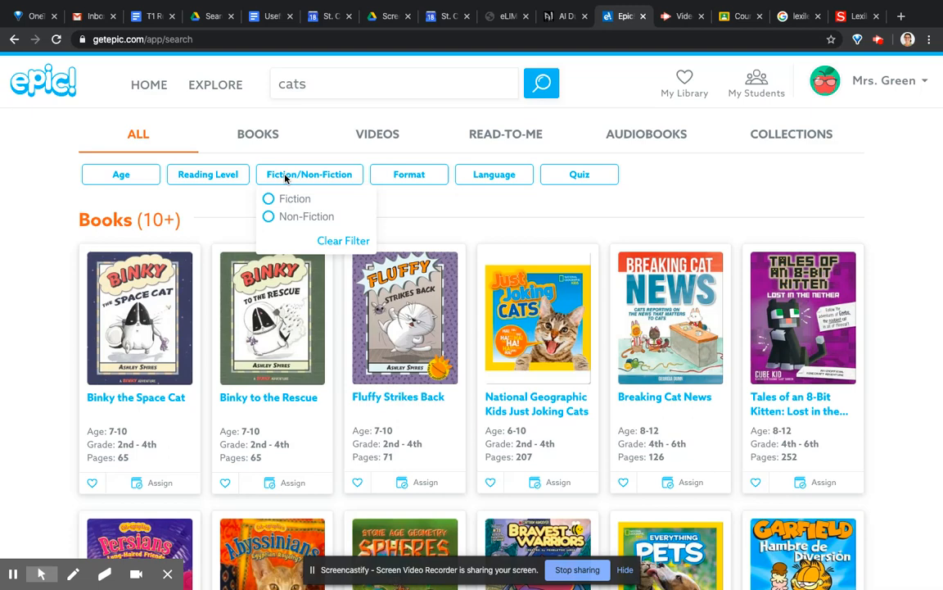
left_click(269, 198)
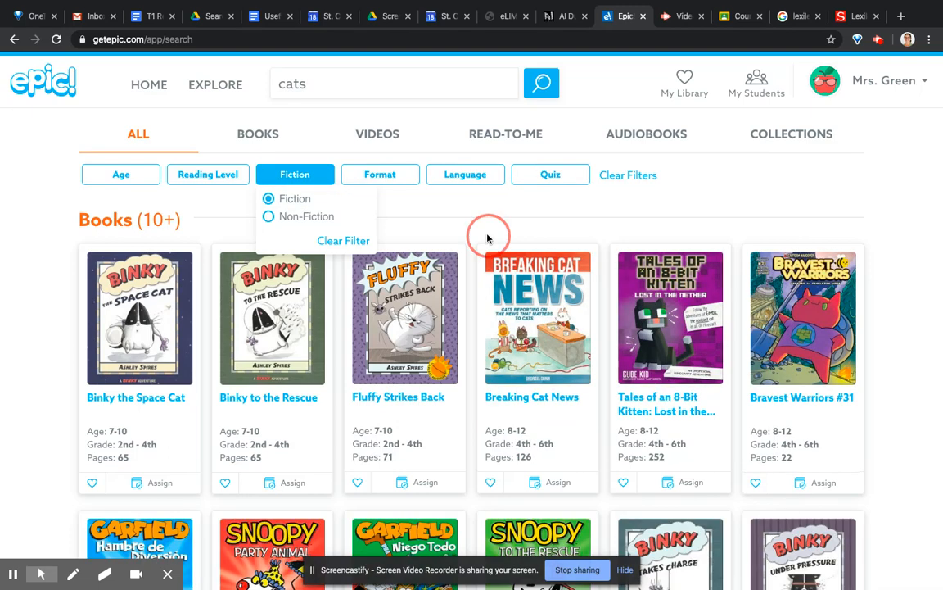
left_click(396, 226)
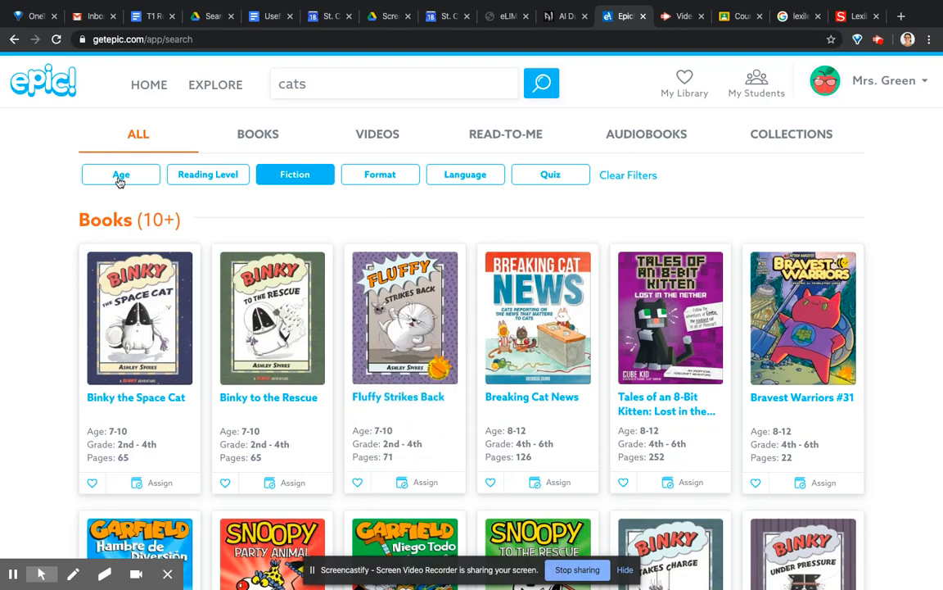
- Clear all applied filters and review the Age filter choices for the cats results
left_click(120, 174)
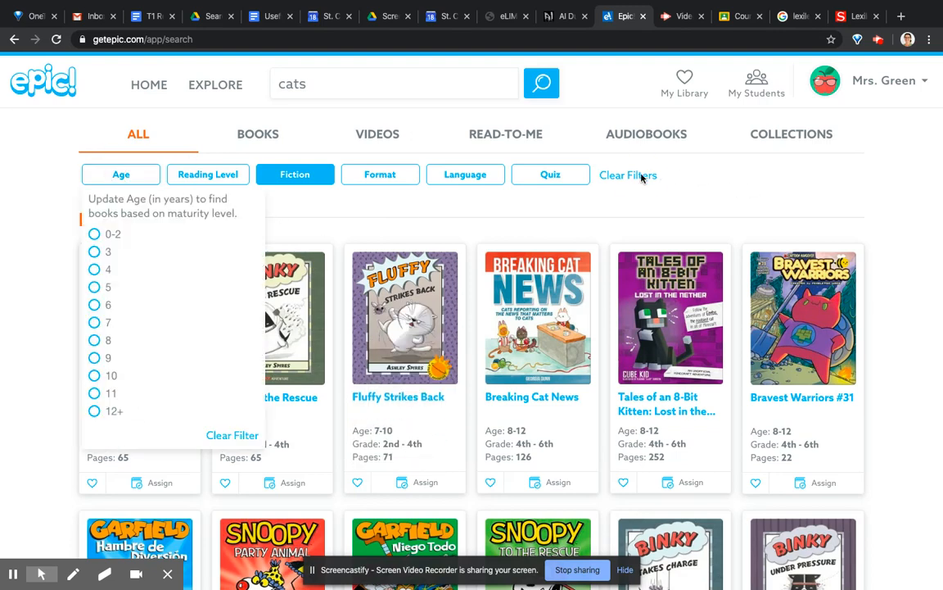
left_click(628, 174)
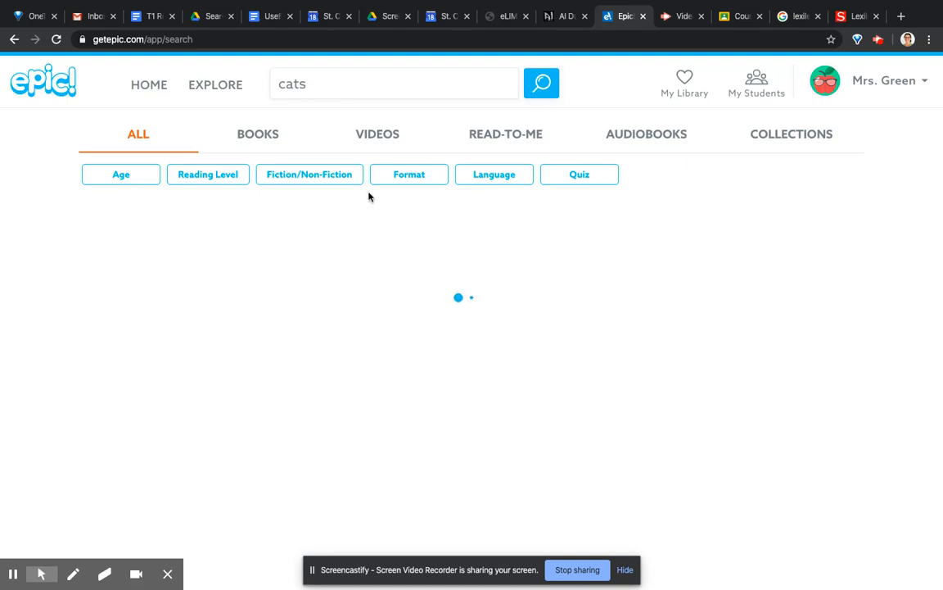
left_click(121, 173)
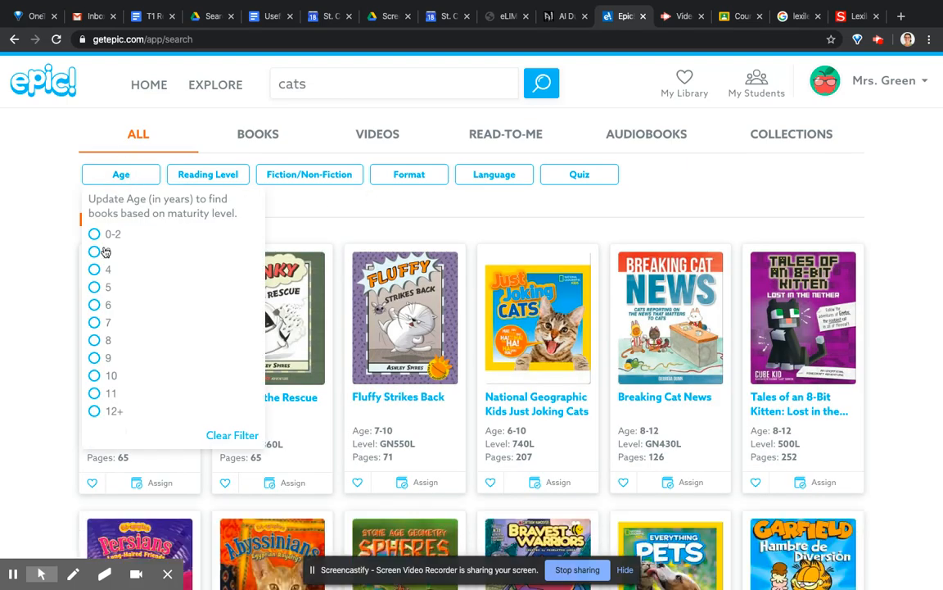
mouse_move(104, 375)
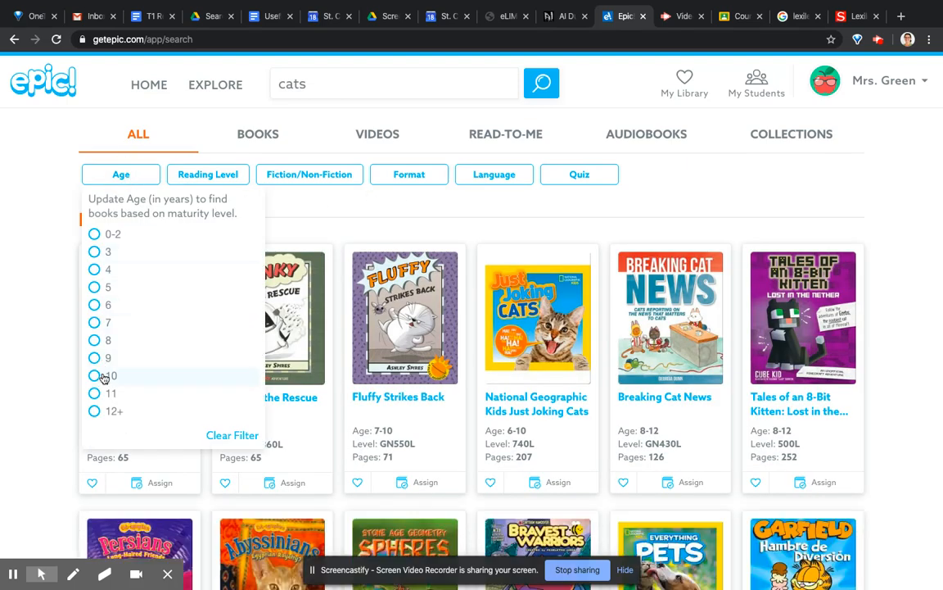
mouse_move(422, 80)
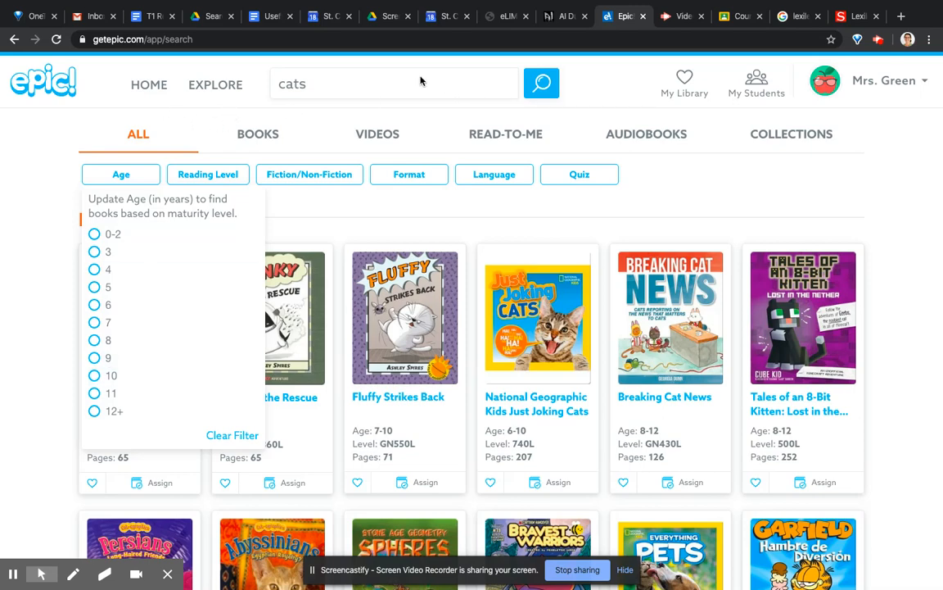
- Return to Explore, browse past Top Picks to Award Winners and Honors, and open Mr. Popper's Penguins
left_click(215, 84)
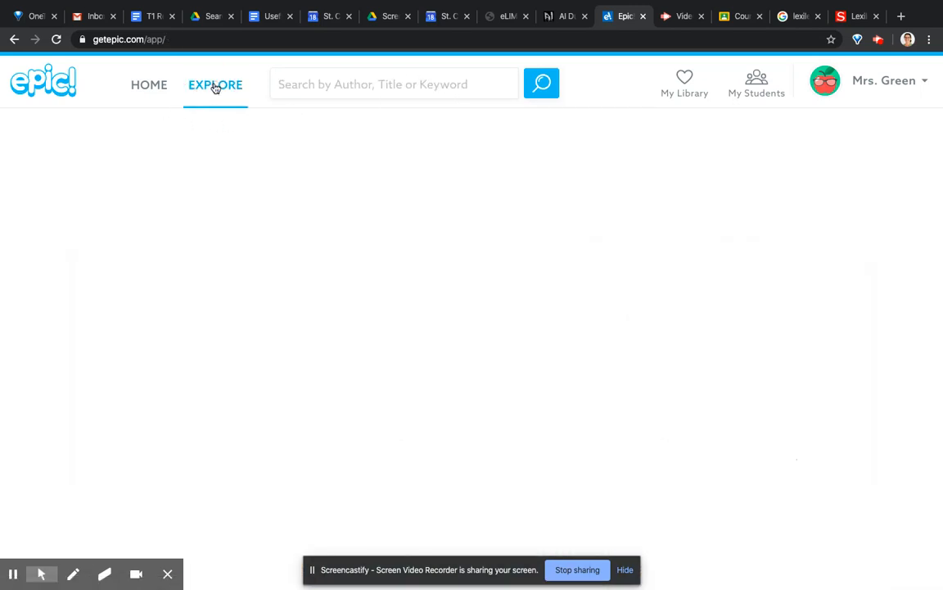
left_click(215, 84)
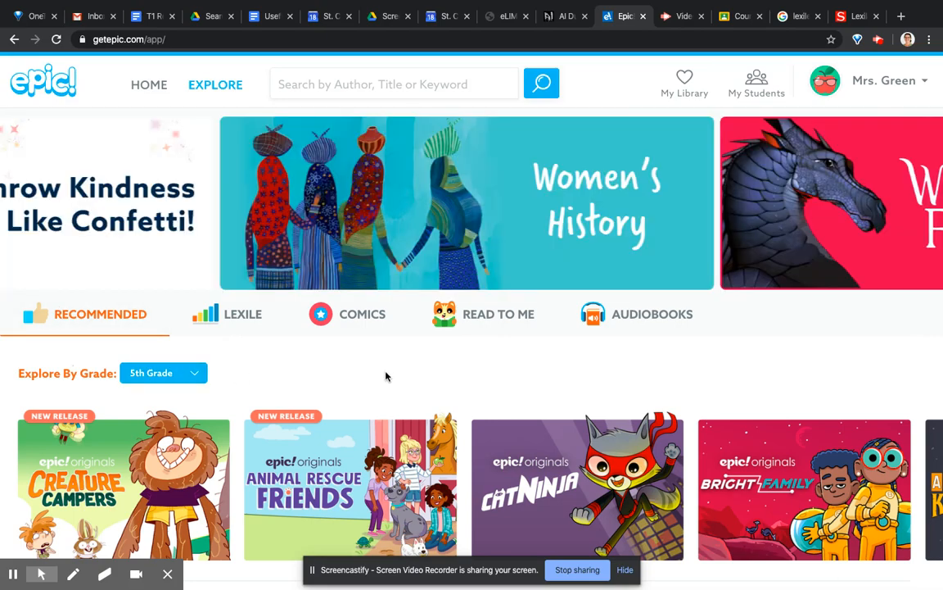
scroll("down", 3)
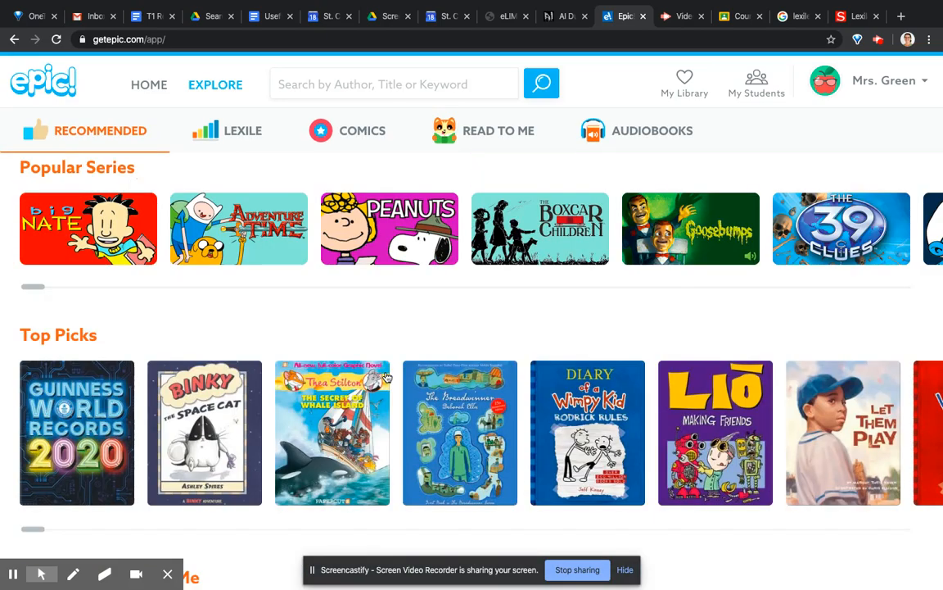
scroll("down", 3)
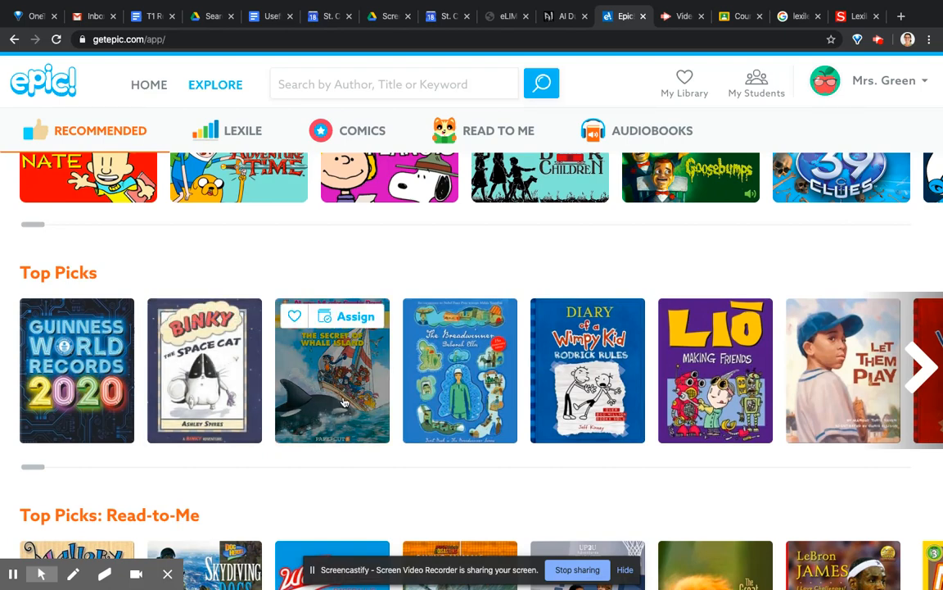
scroll("down", 3)
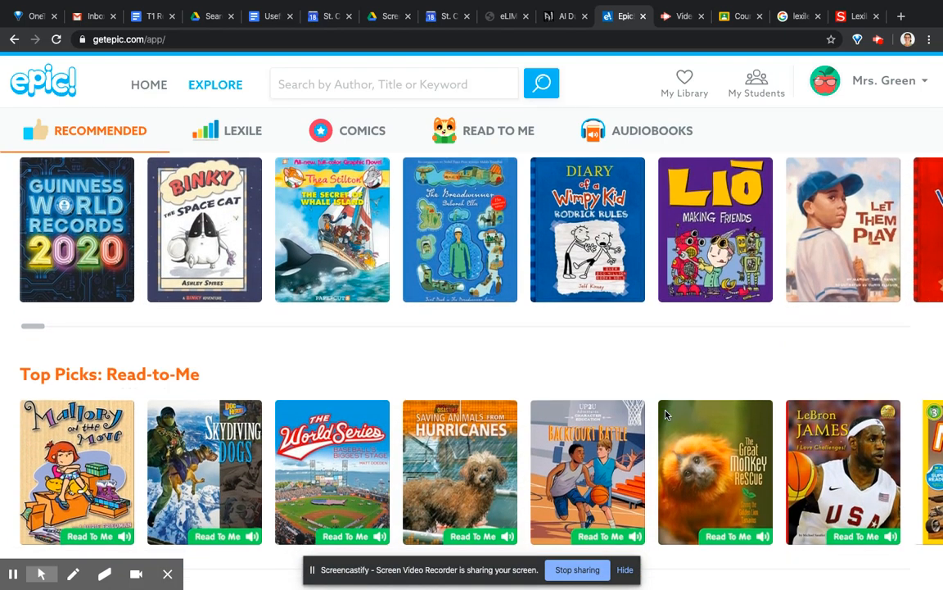
scroll("down", 3)
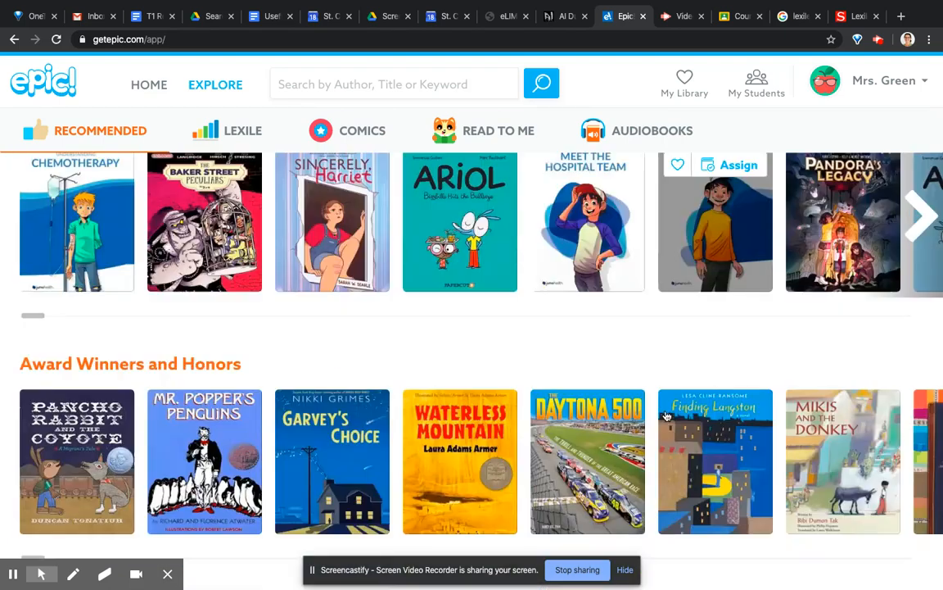
scroll("down", 3)
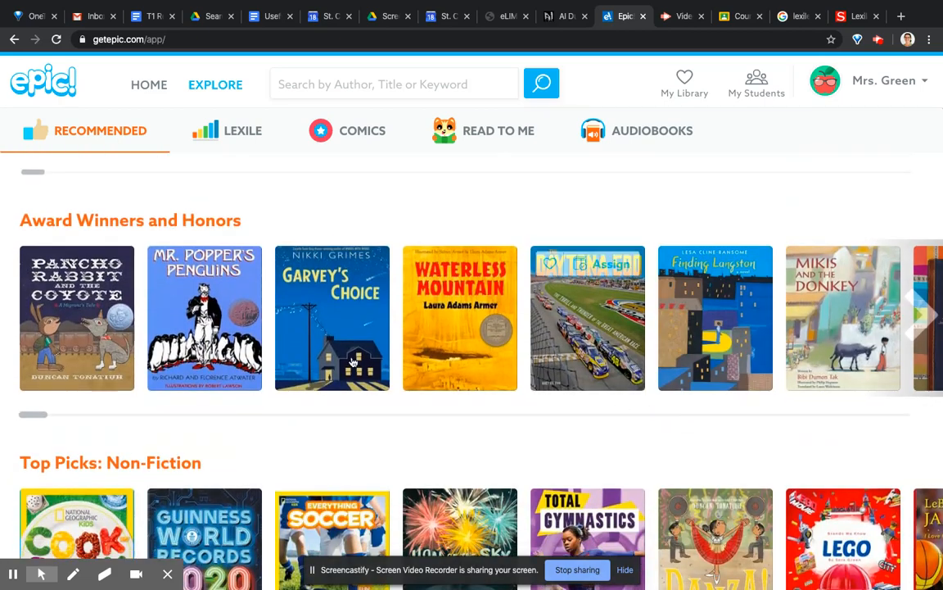
left_click(204, 318)
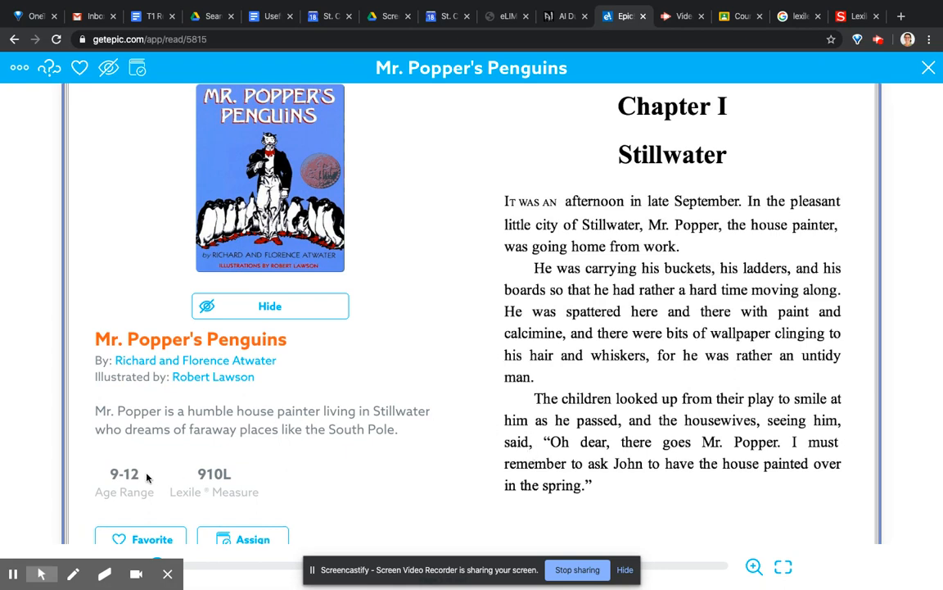
mouse_move(277, 443)
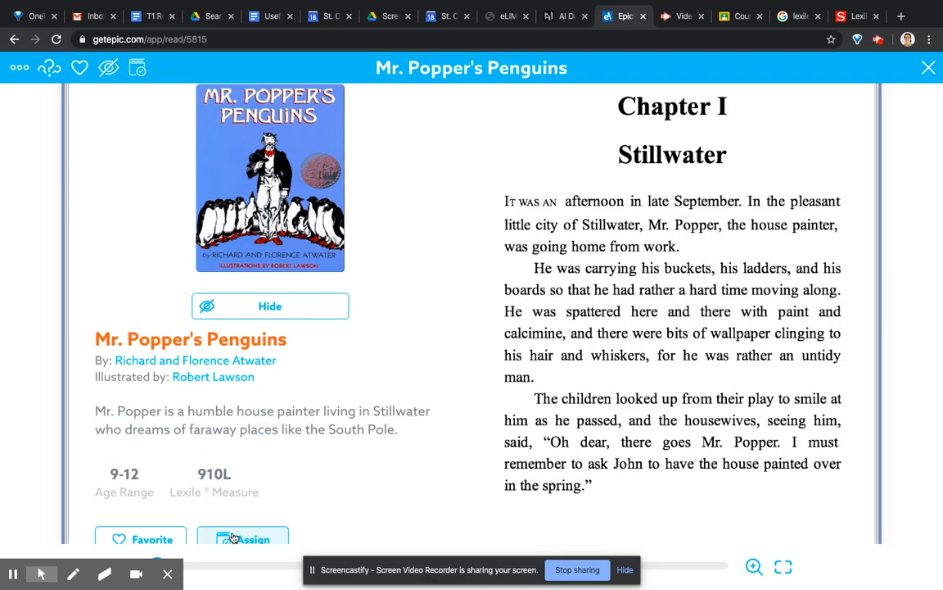
- Start assigning Mr. Popper's Penguins (ages 9-12, 910L) to students
left_click(242, 538)
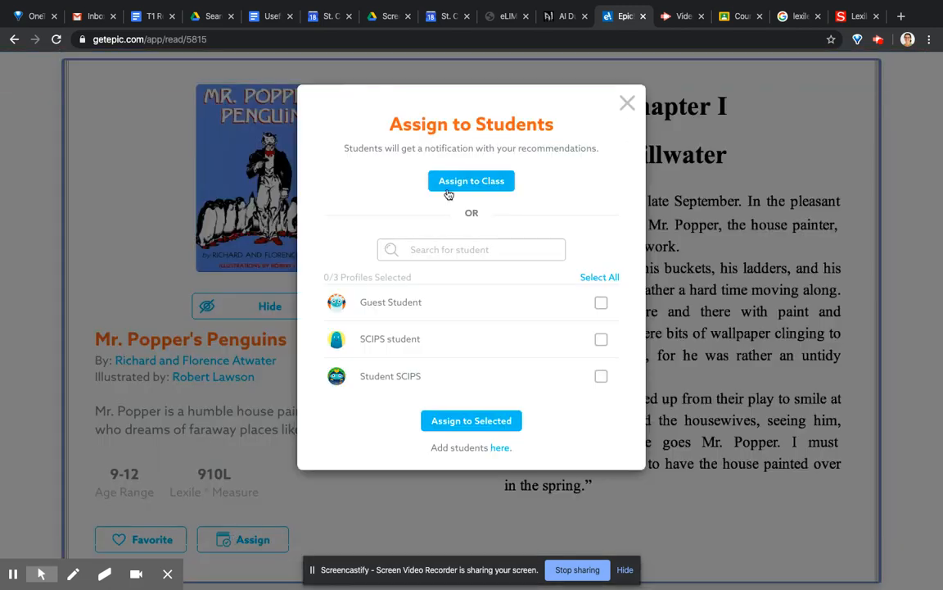
mouse_move(471, 180)
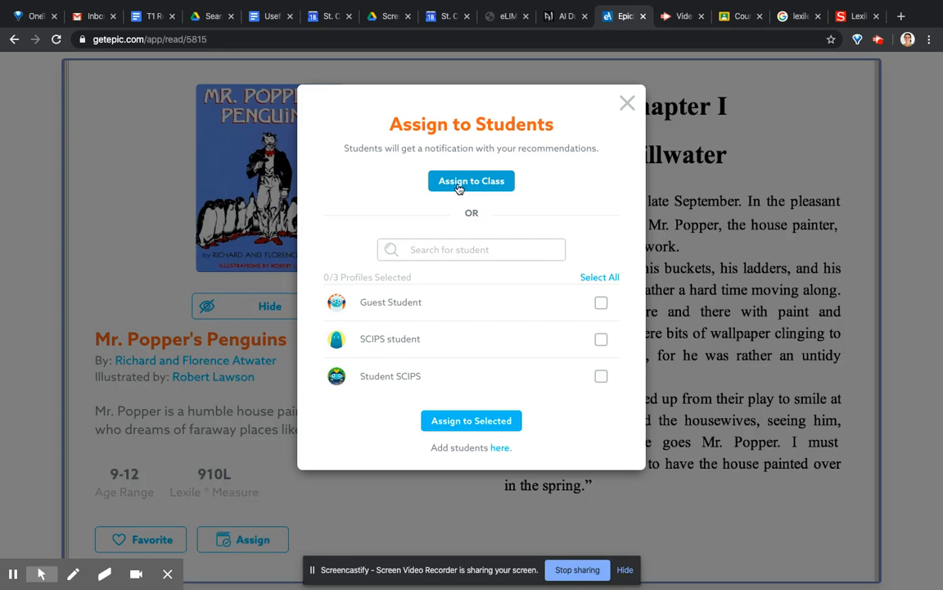
- Select only the SCIPS student profile and assign Mr. Popper's Penguins to it
left_click(601, 302)
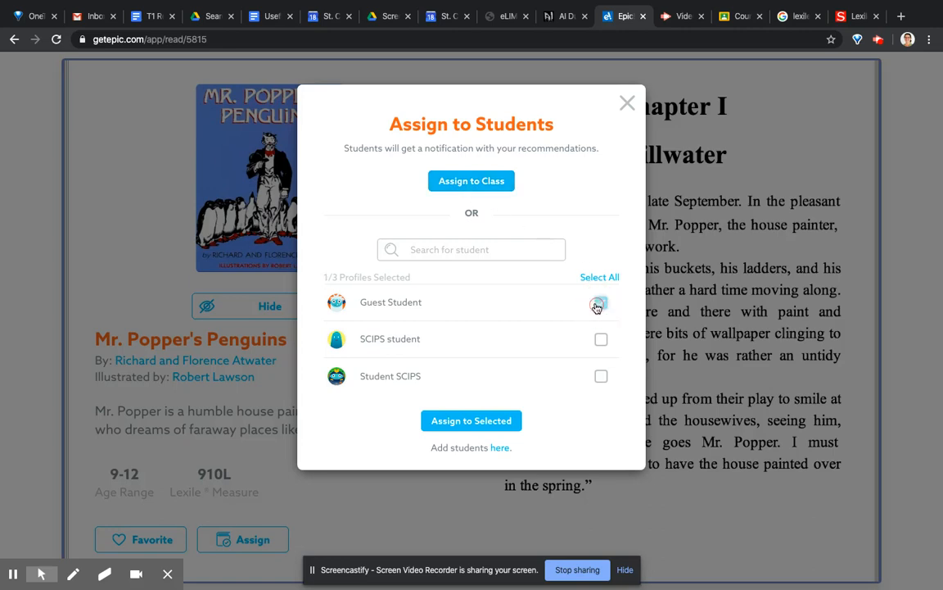
left_click(601, 339)
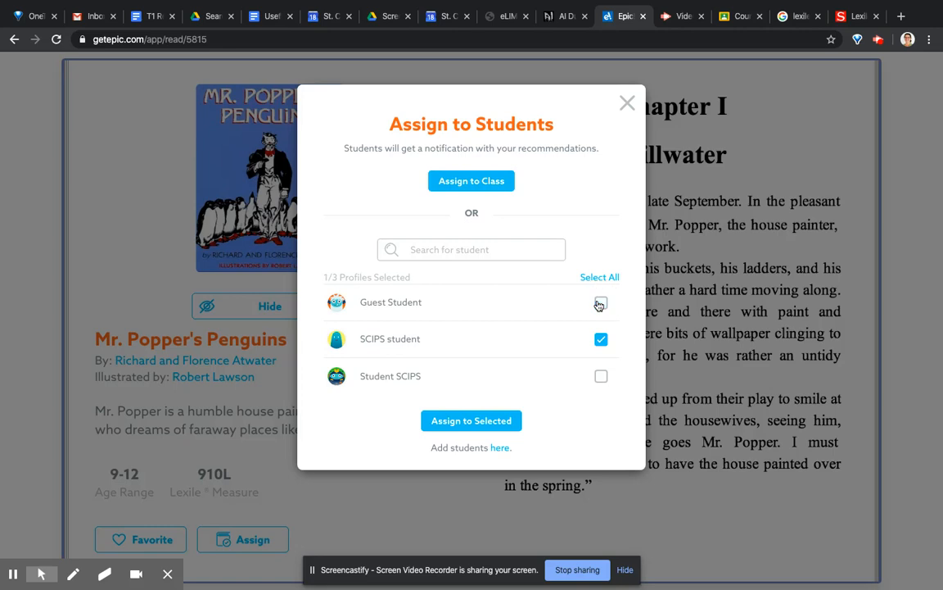
left_click(601, 302)
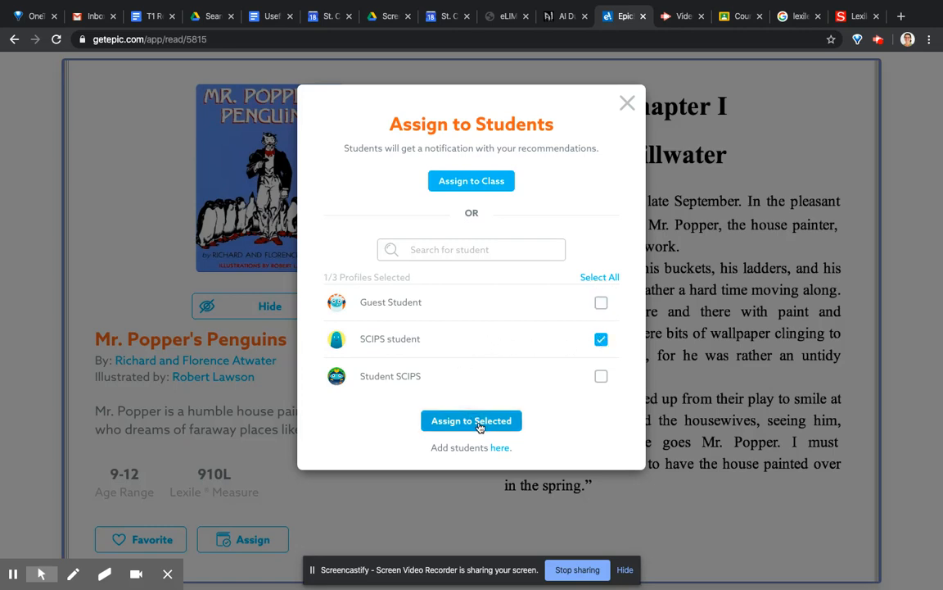